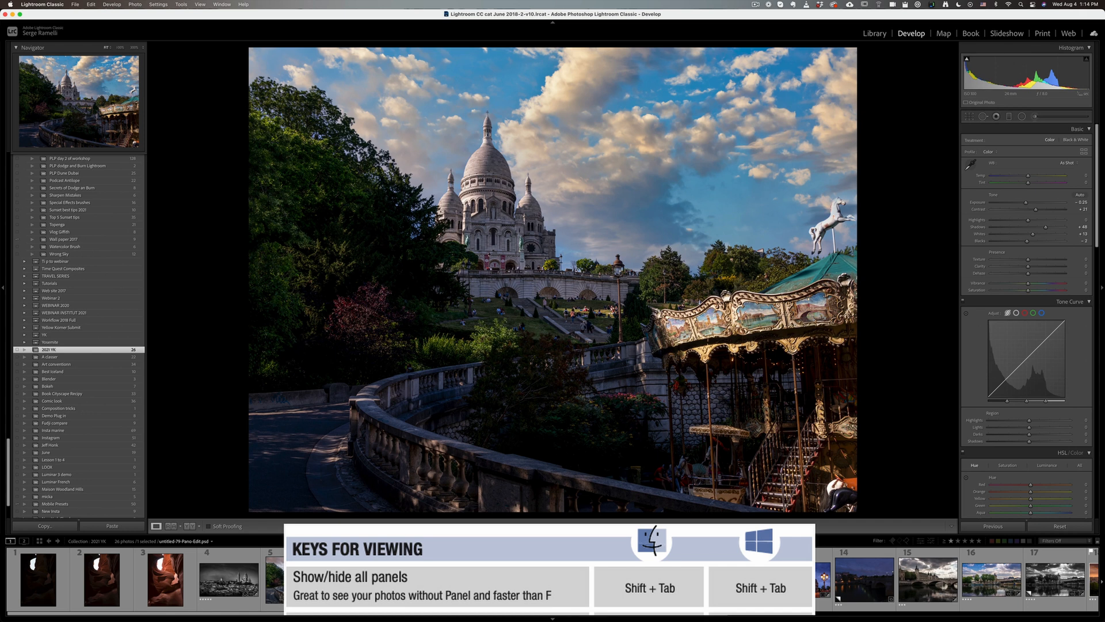
# Hide and restore all panels while stepping through photos to the B&W Sacré-Cœur skyline
pyautogui.press('shift+tab')
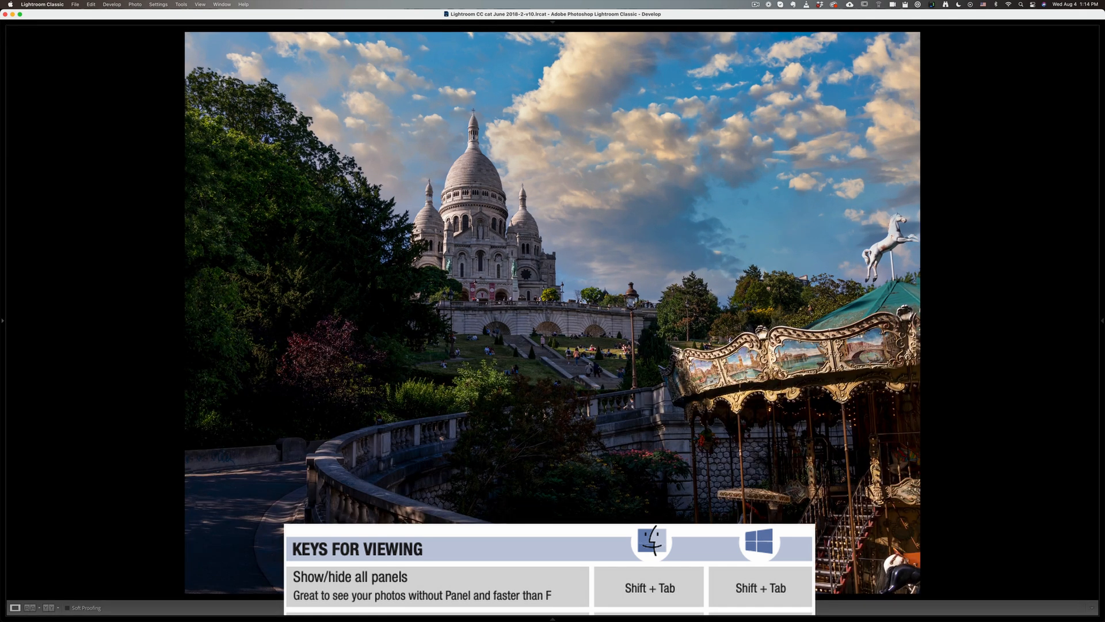
pyautogui.press('shift+tab')
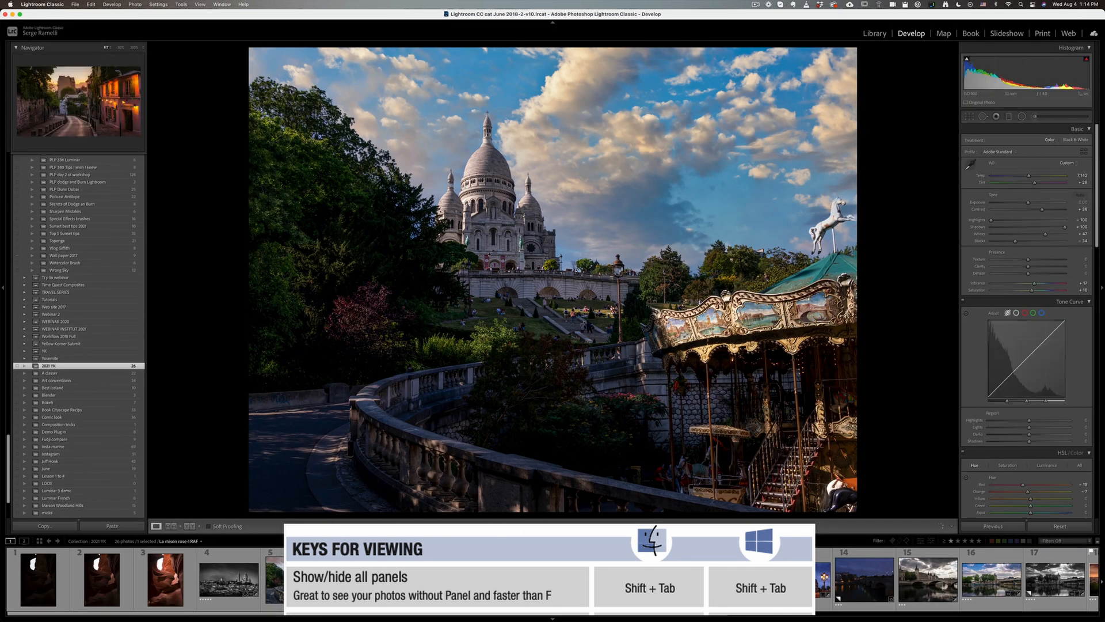
pyautogui.press('shift+tab')
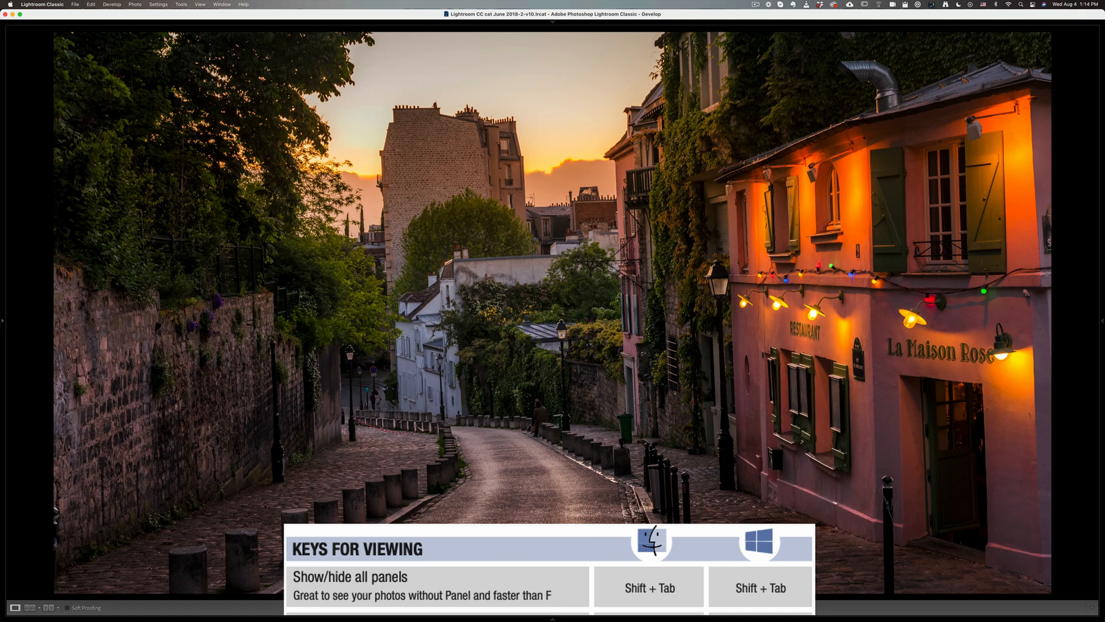
pyautogui.press('shift+tab')
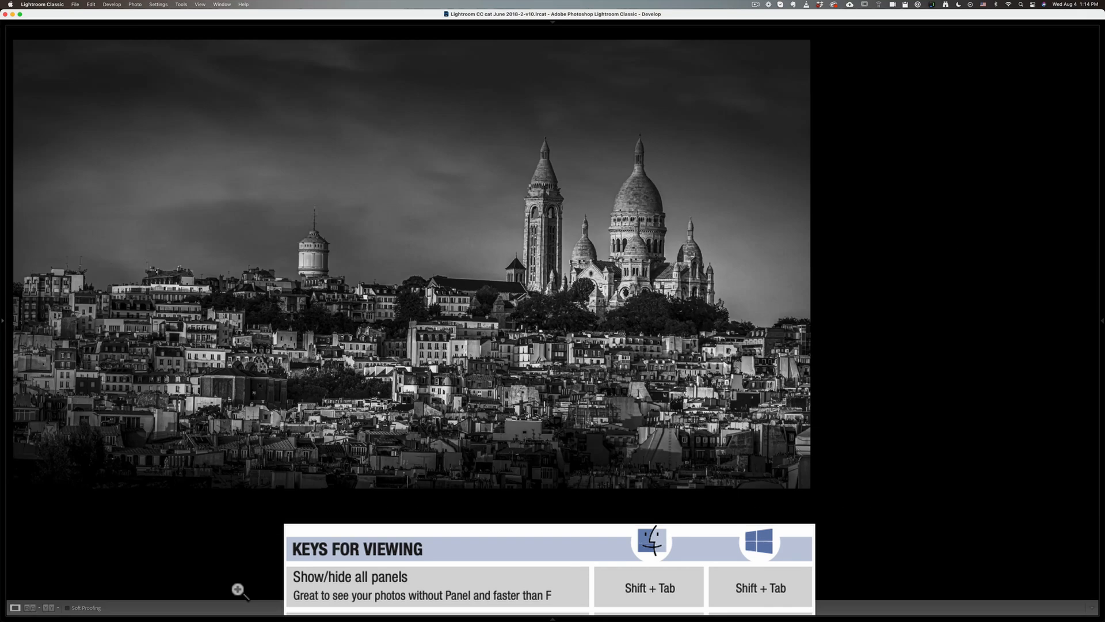
pyautogui.press('shift+tab')
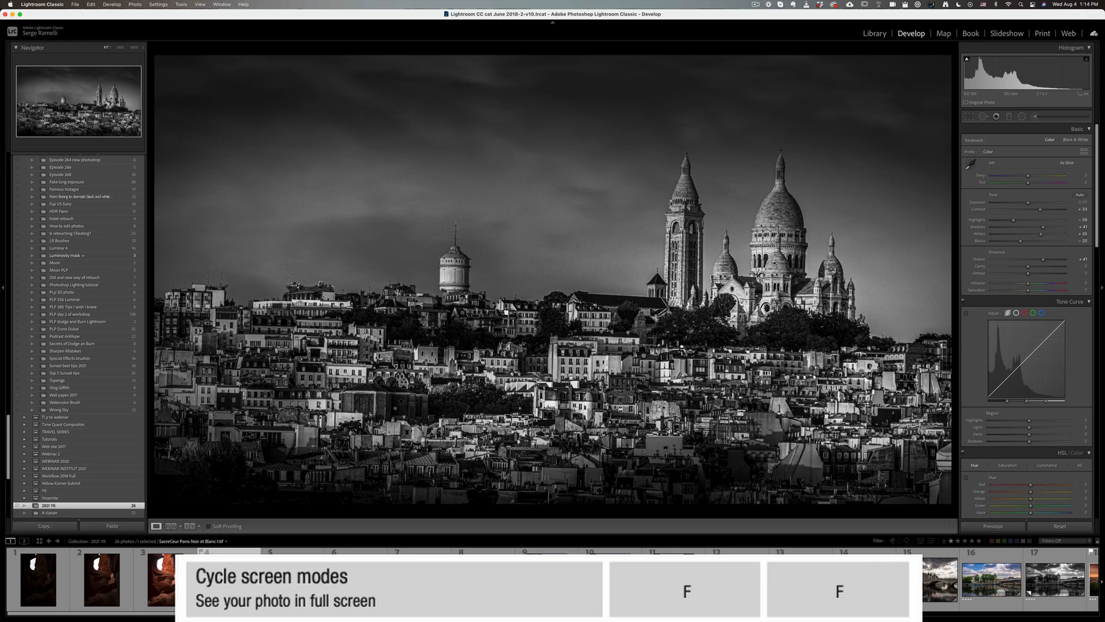
# Cycle full-screen view on and off, then return to the carousel photo with panels shown
pyautogui.press('f')
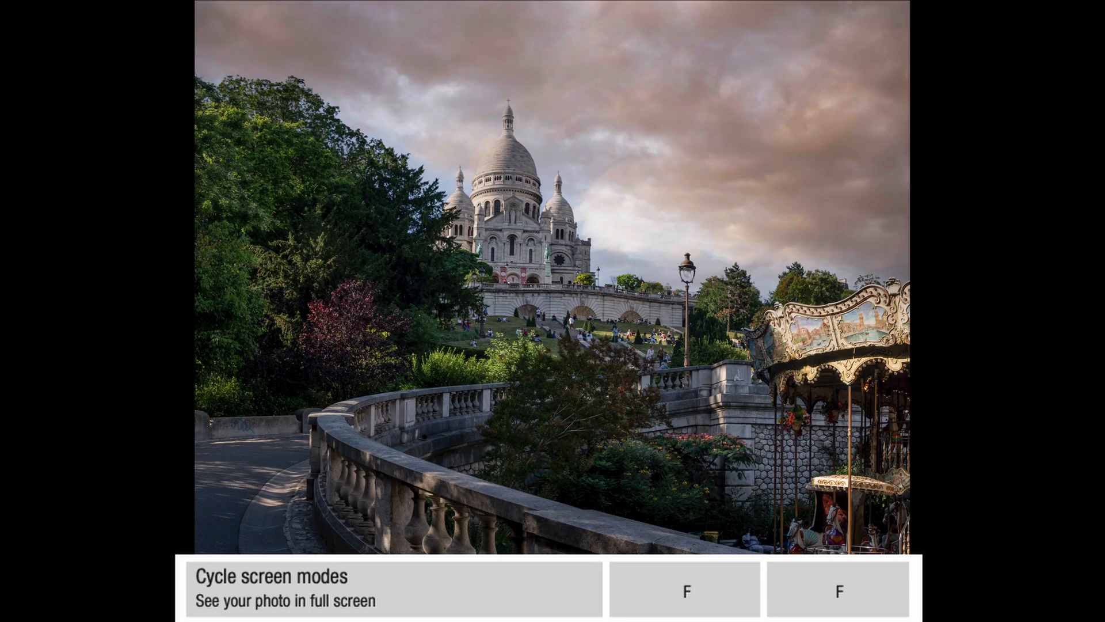
pyautogui.press('f')
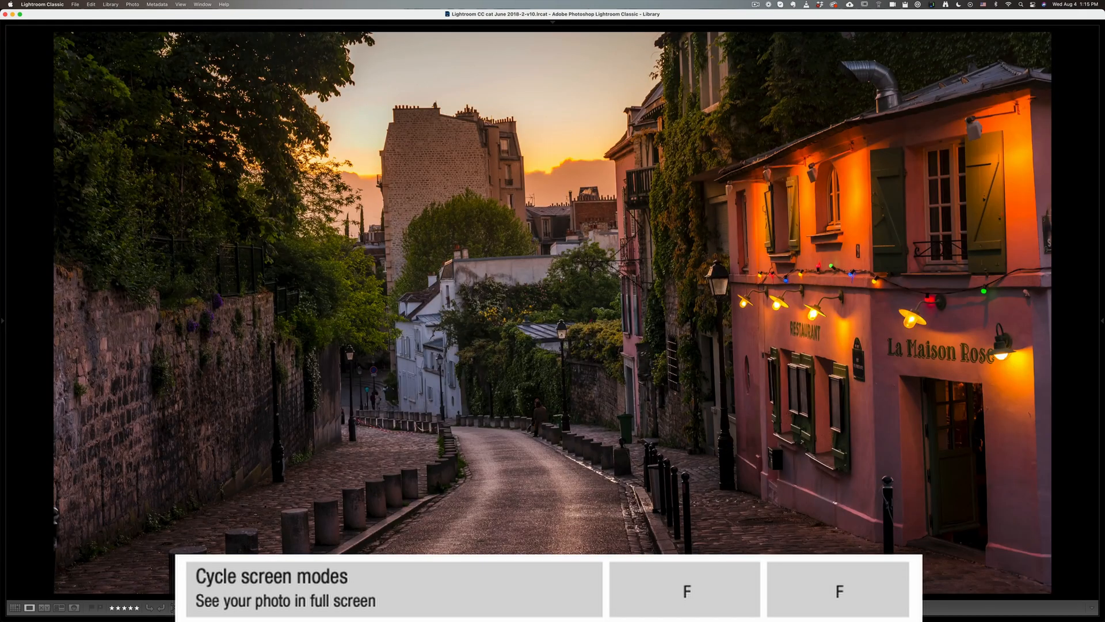
pyautogui.press('right')
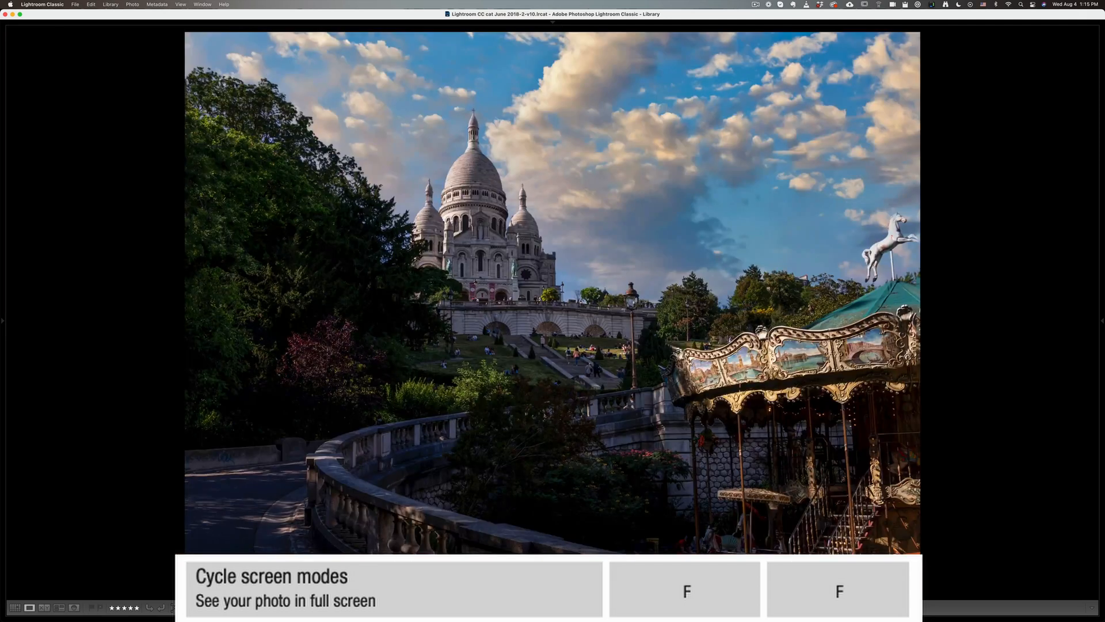
pyautogui.press('F')
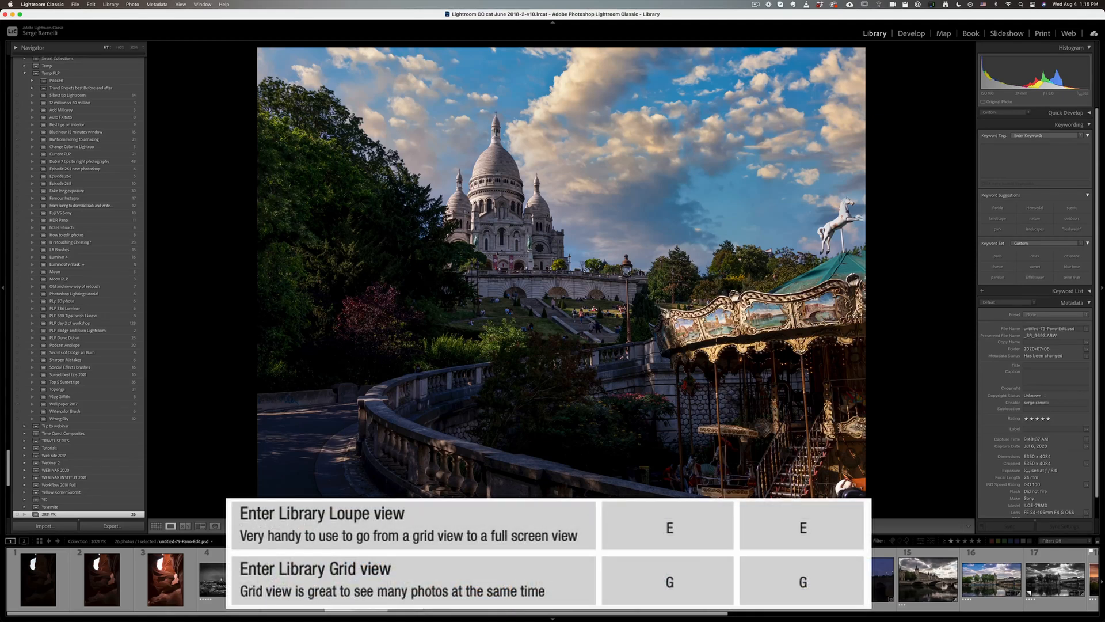
# Show the Library grid, select the Eiffel arch and sunset bridge photos, then switch to Loupe view
pyautogui.press('g')
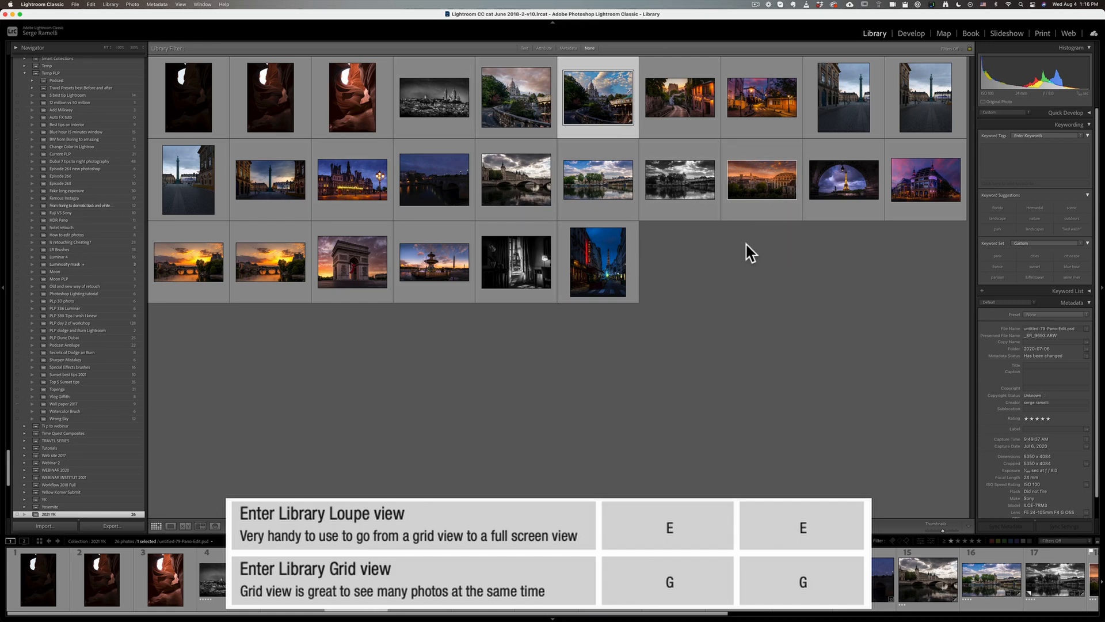
pyautogui.moveTo(844, 180)
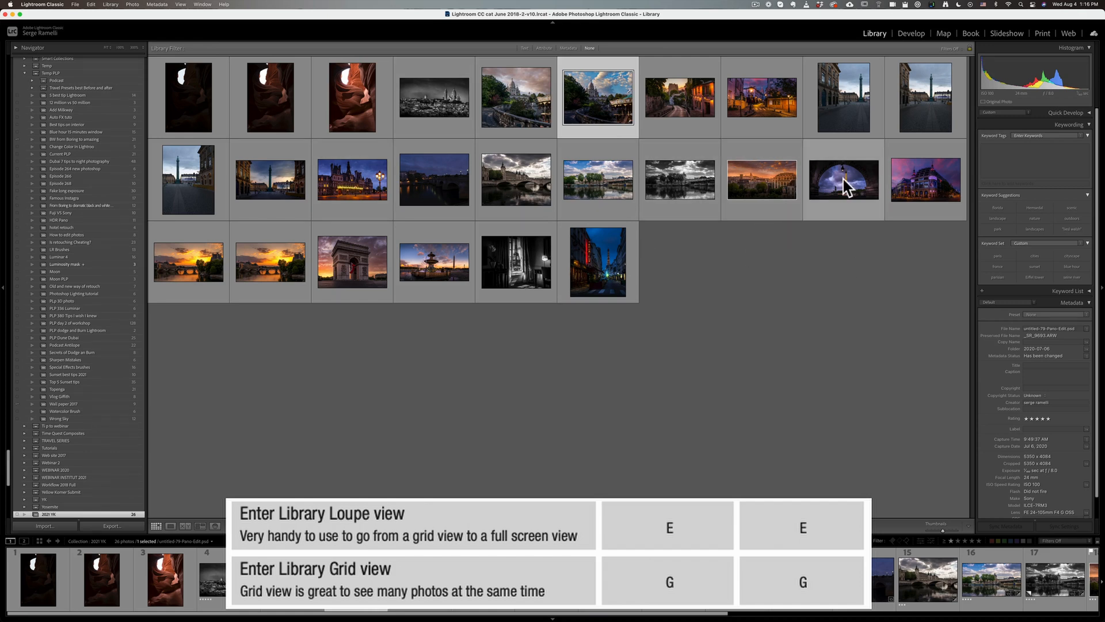
pyautogui.moveTo(865, 188)
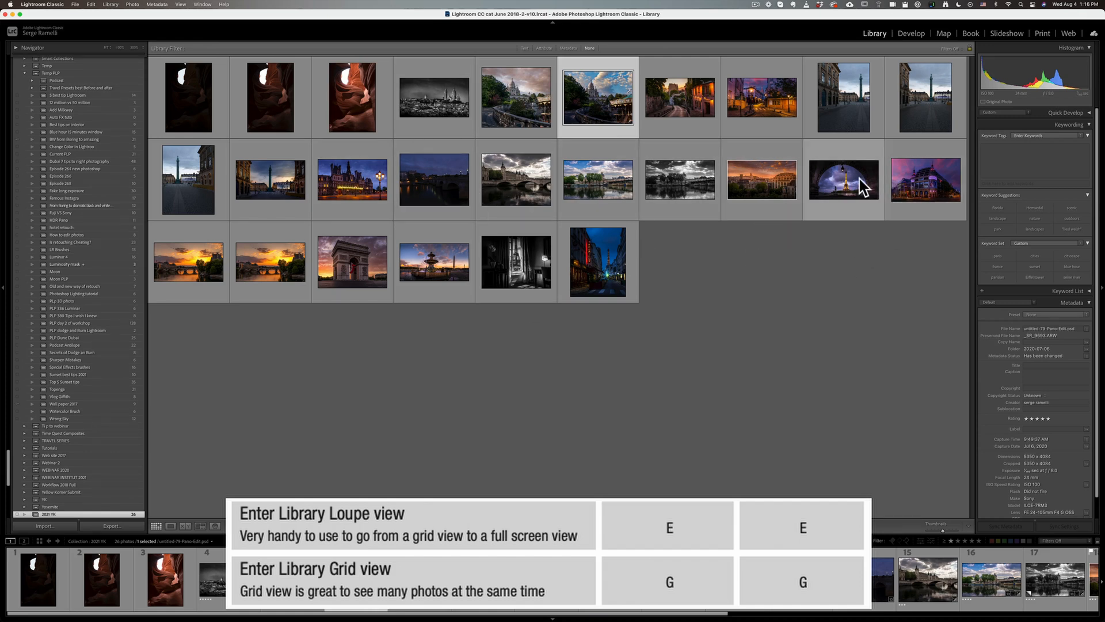
pyautogui.click(842, 179)
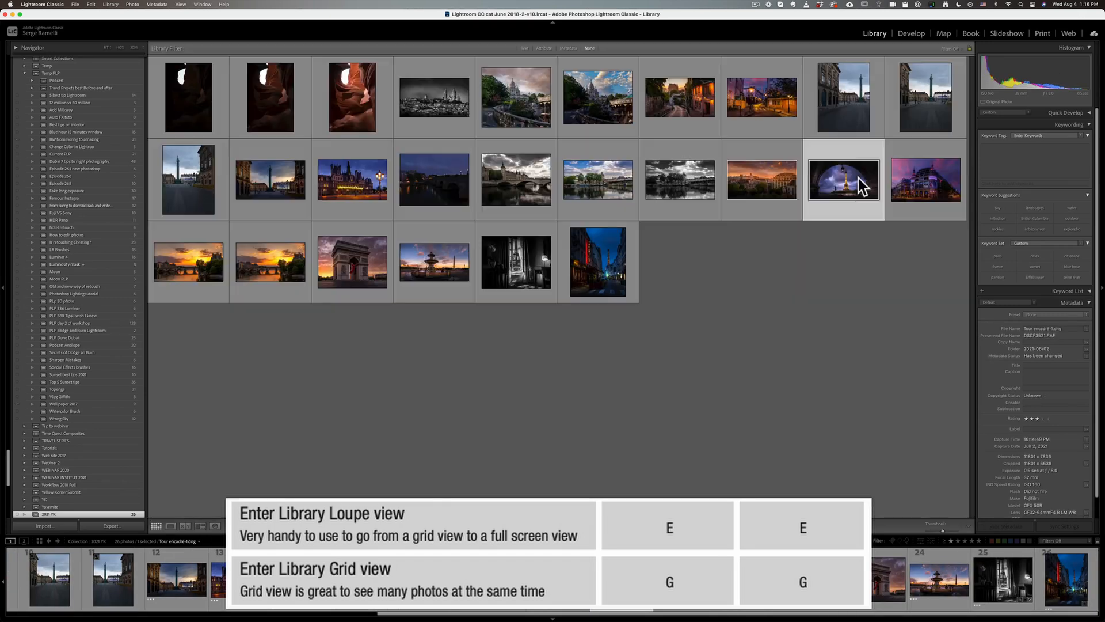
pyautogui.click(270, 261)
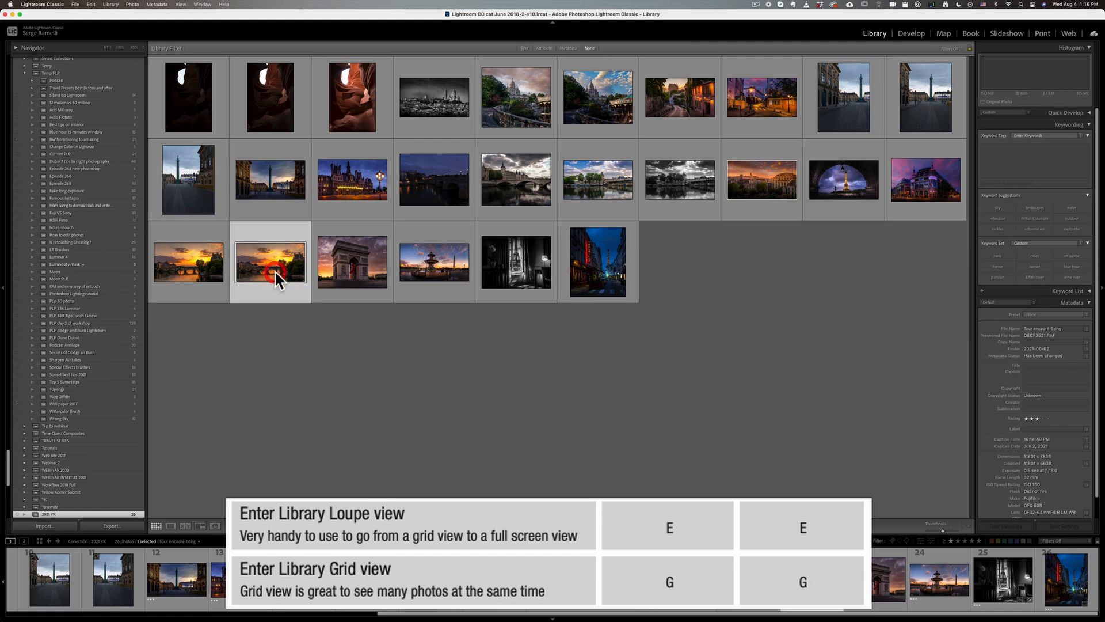
pyautogui.press('e')
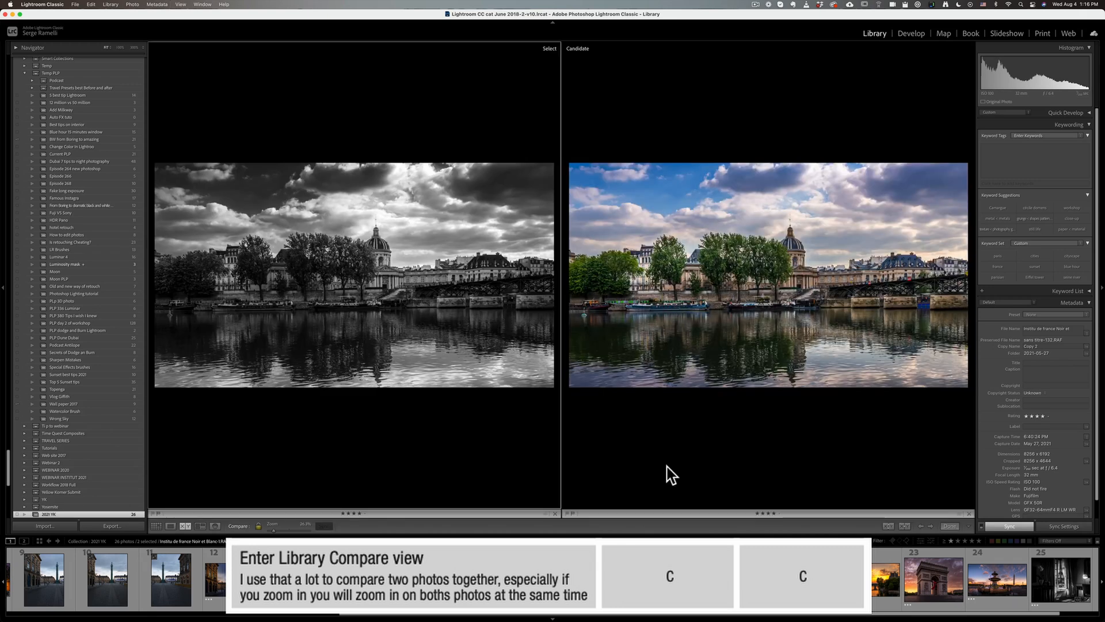
# Enlarge the B&W Pont des Arts comparison, zoom into the bridge detail, then restore panels
pyautogui.press('tab')
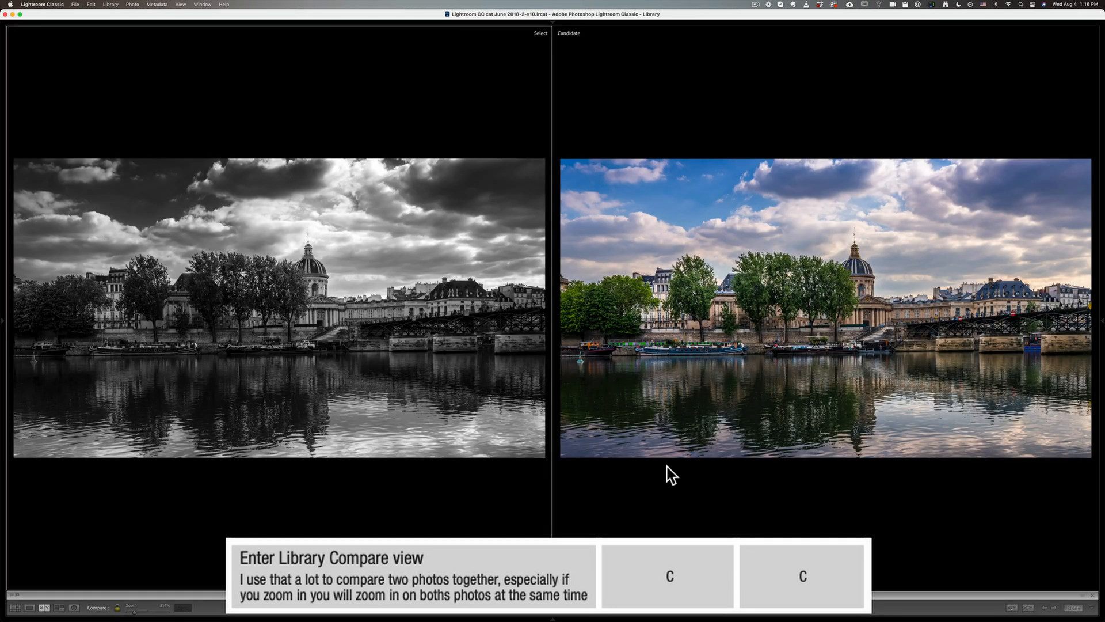
pyautogui.moveTo(868, 301)
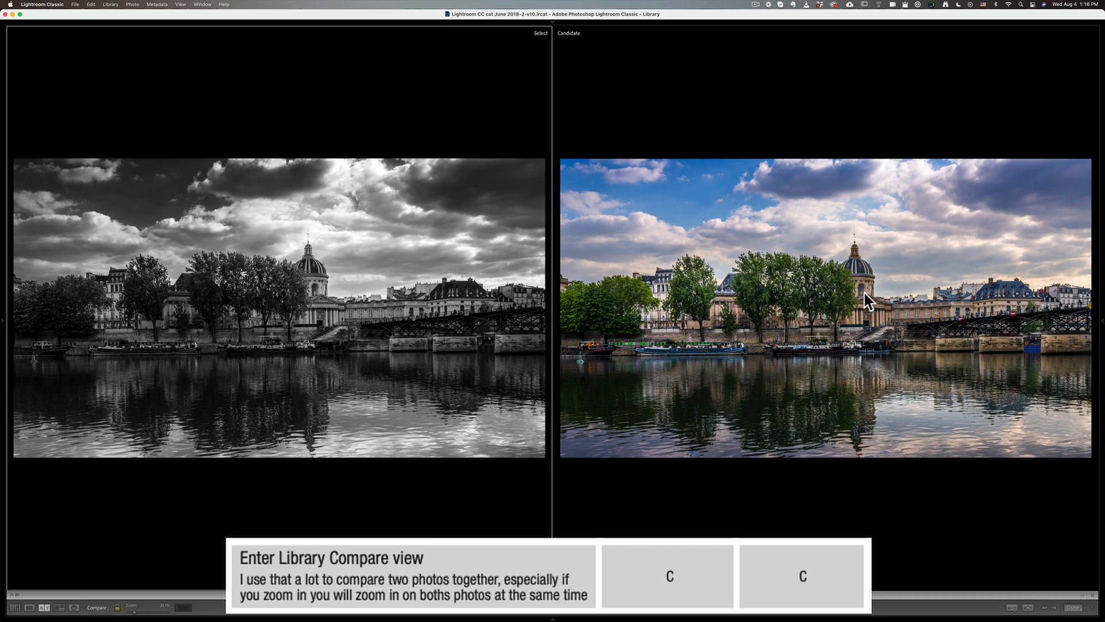
pyautogui.click(863, 300)
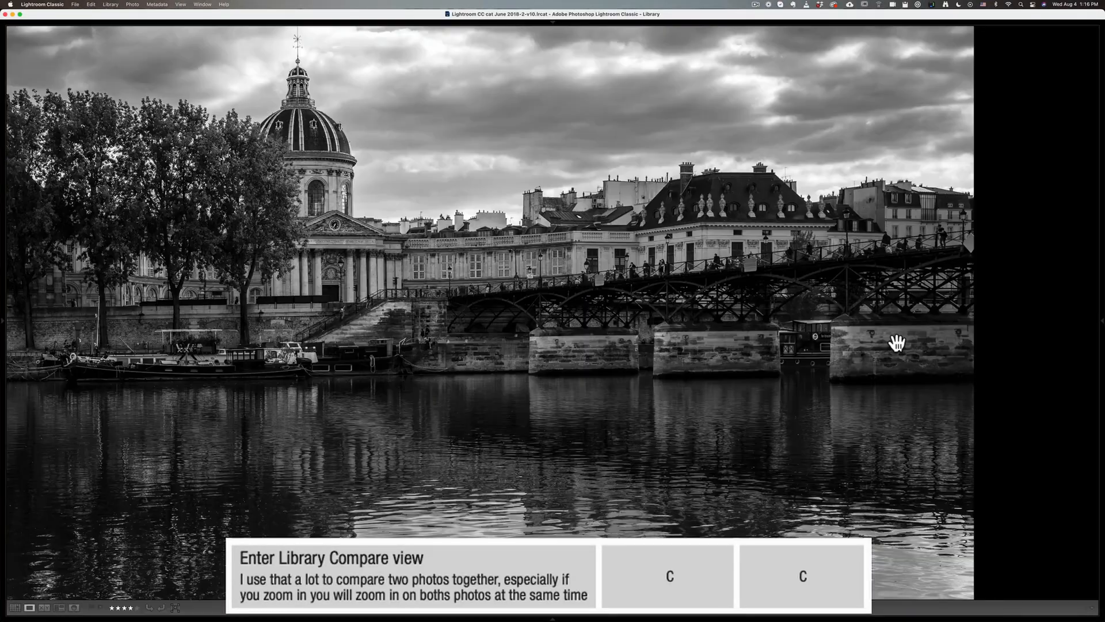
pyautogui.press('c')
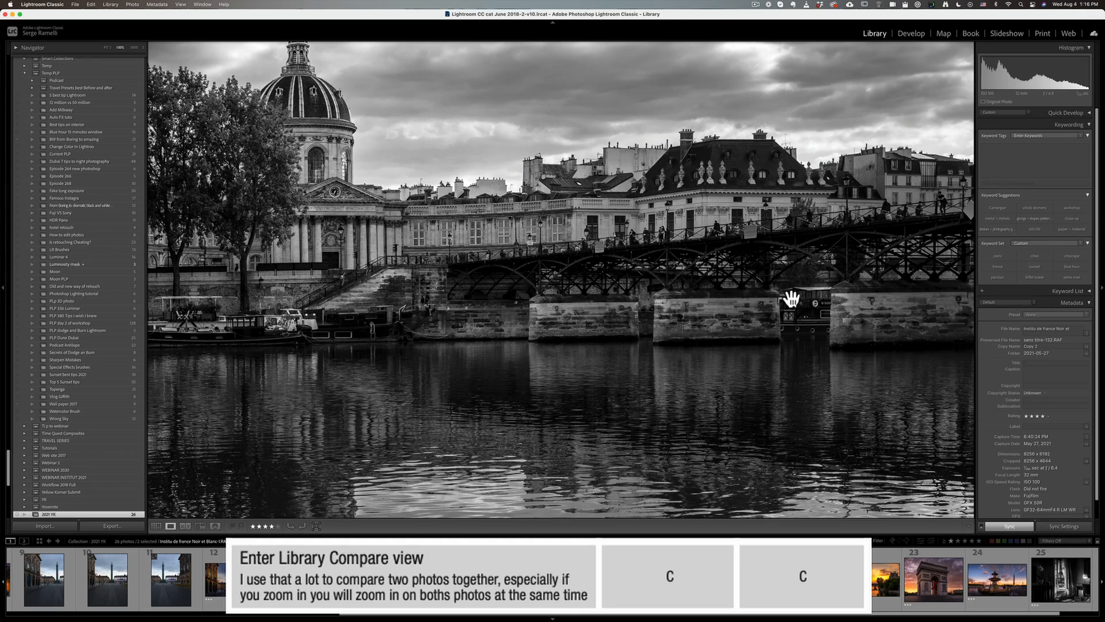
pyautogui.press('c')
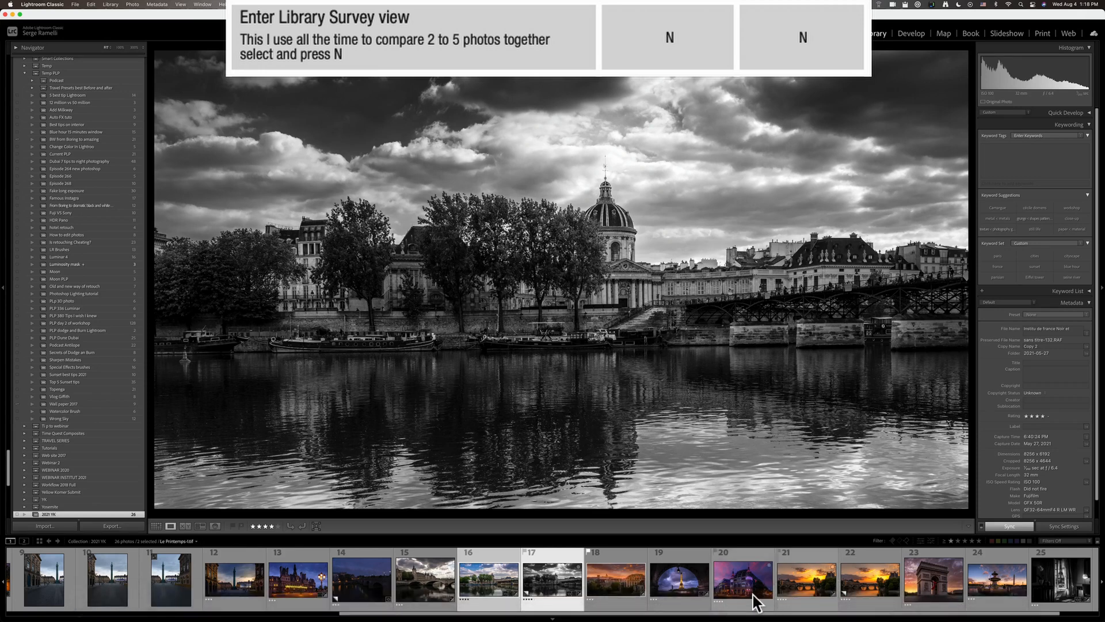
# Survey the Eiffel Tower arch, Printemps store and Arc de Triomphe photos, dropping the sunset bridge
pyautogui.click(742, 578)
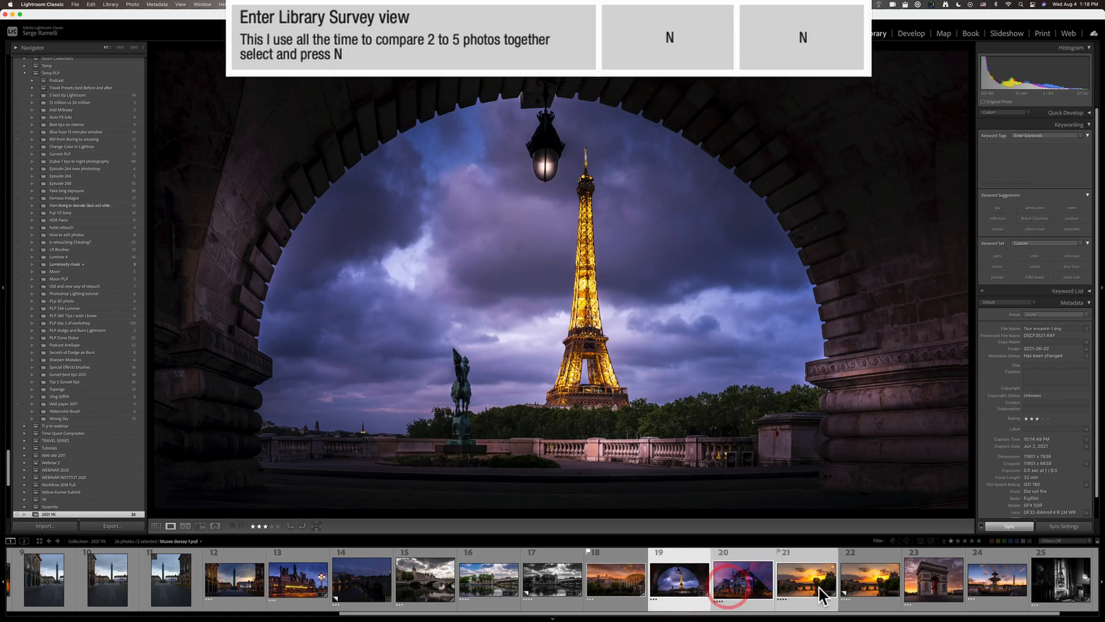
pyautogui.click(932, 580)
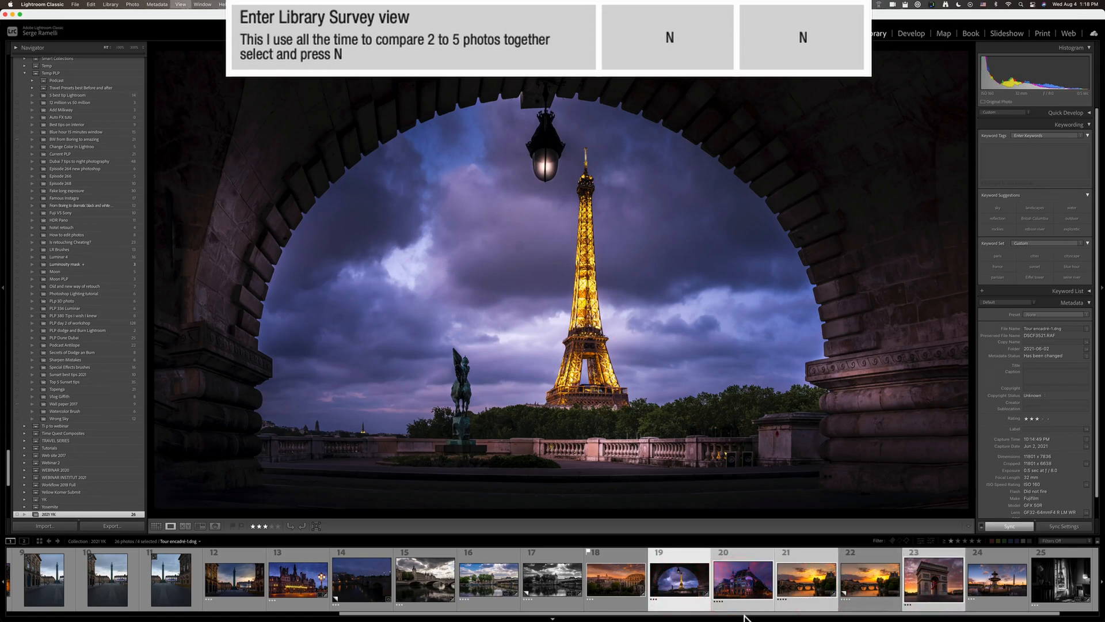
pyautogui.press('n')
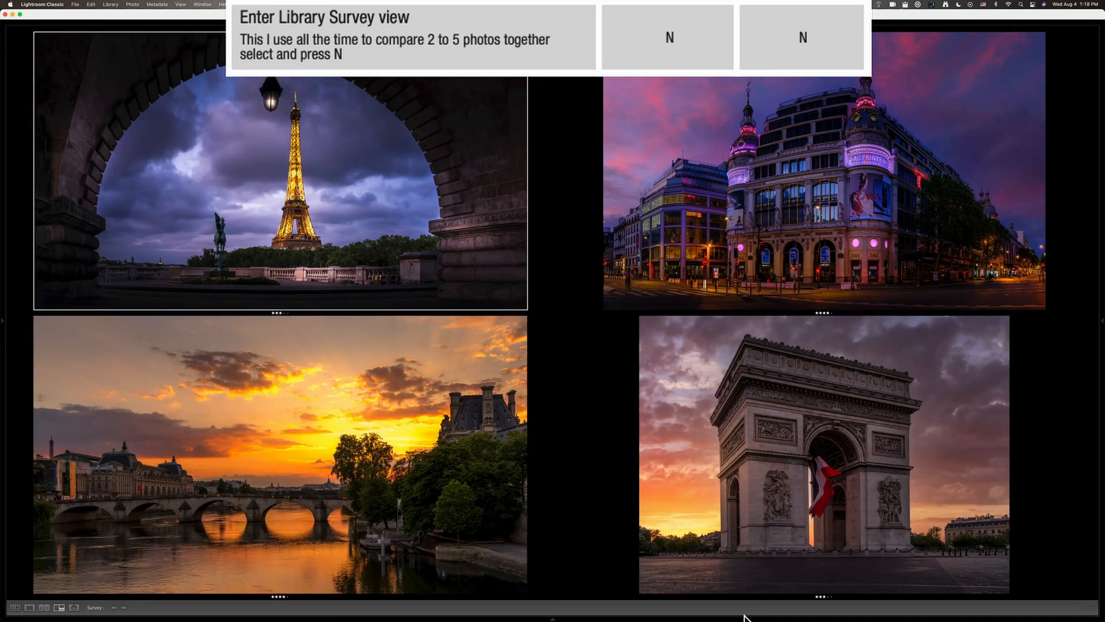
pyautogui.moveTo(736, 227)
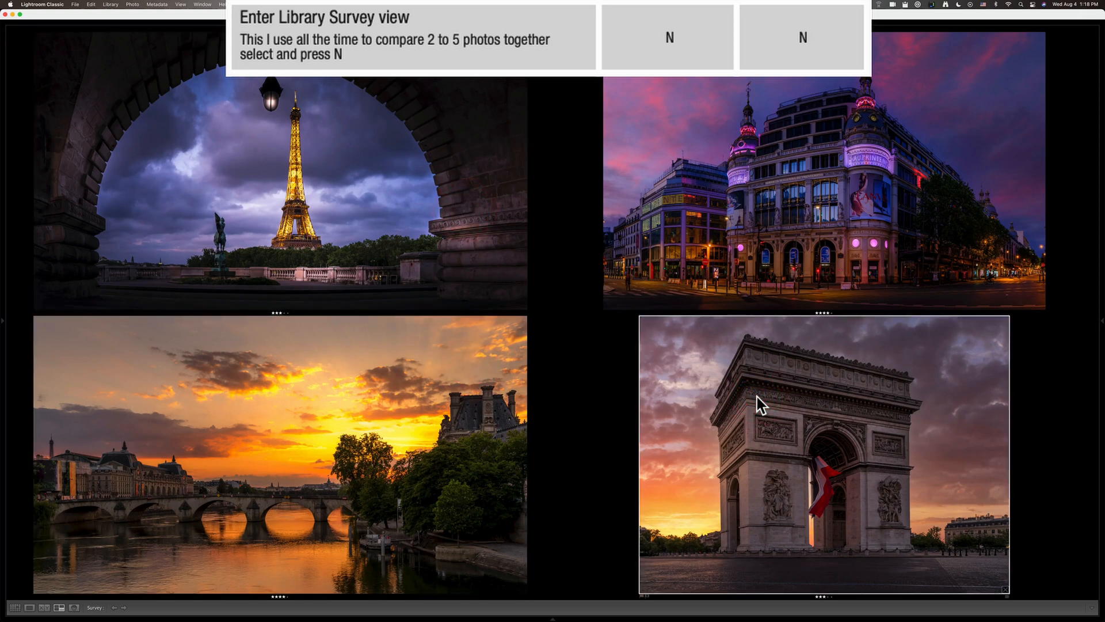
pyautogui.click(433, 201)
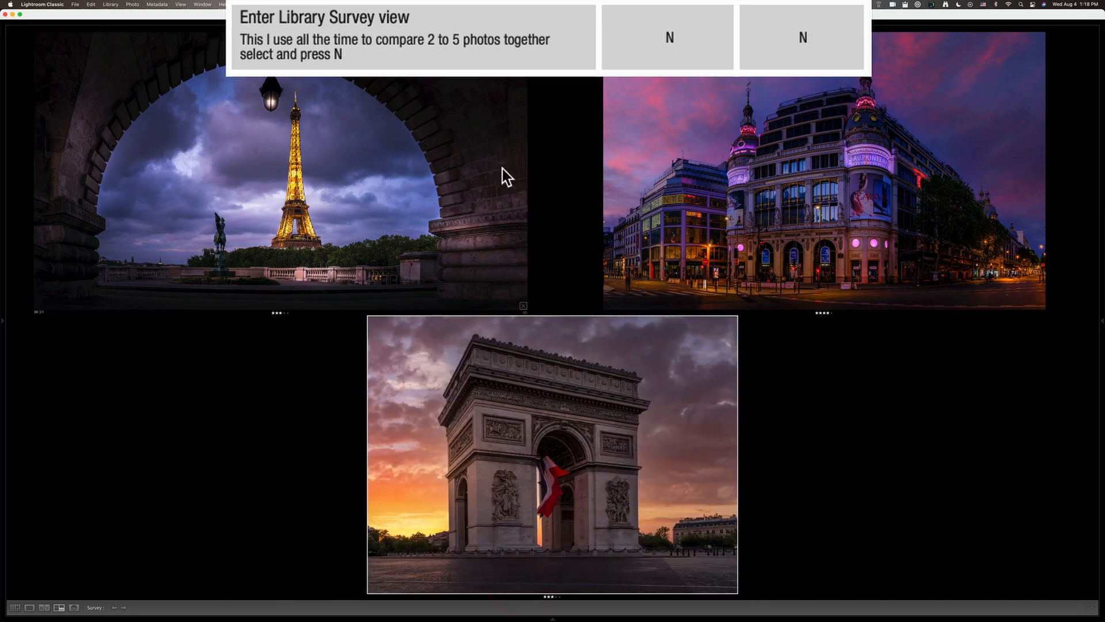
pyautogui.moveTo(641, 391)
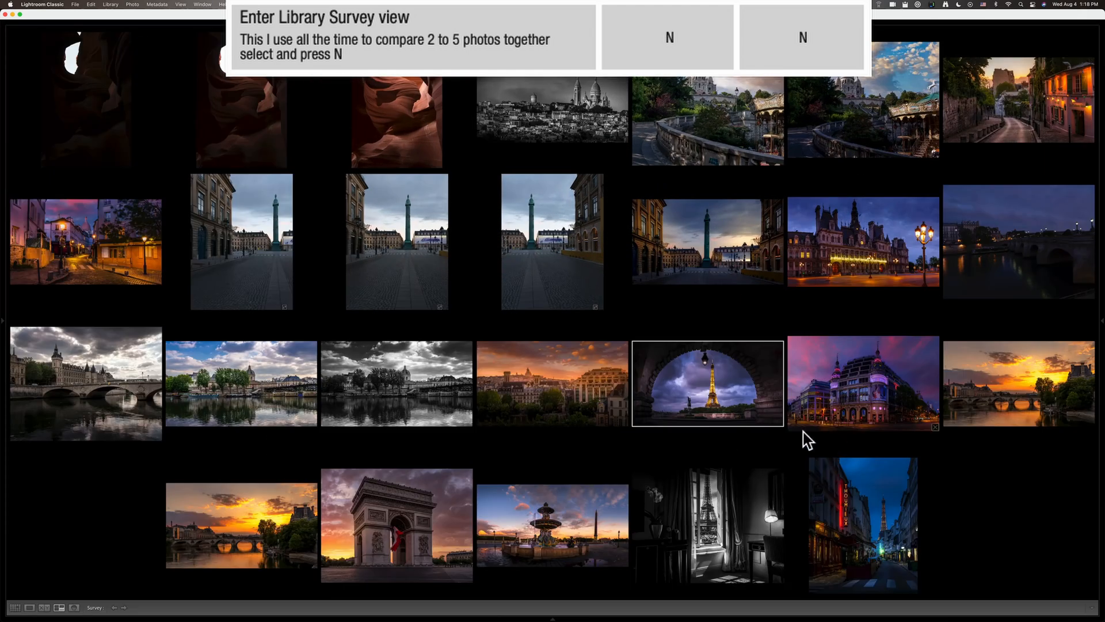
pyautogui.moveTo(631, 432)
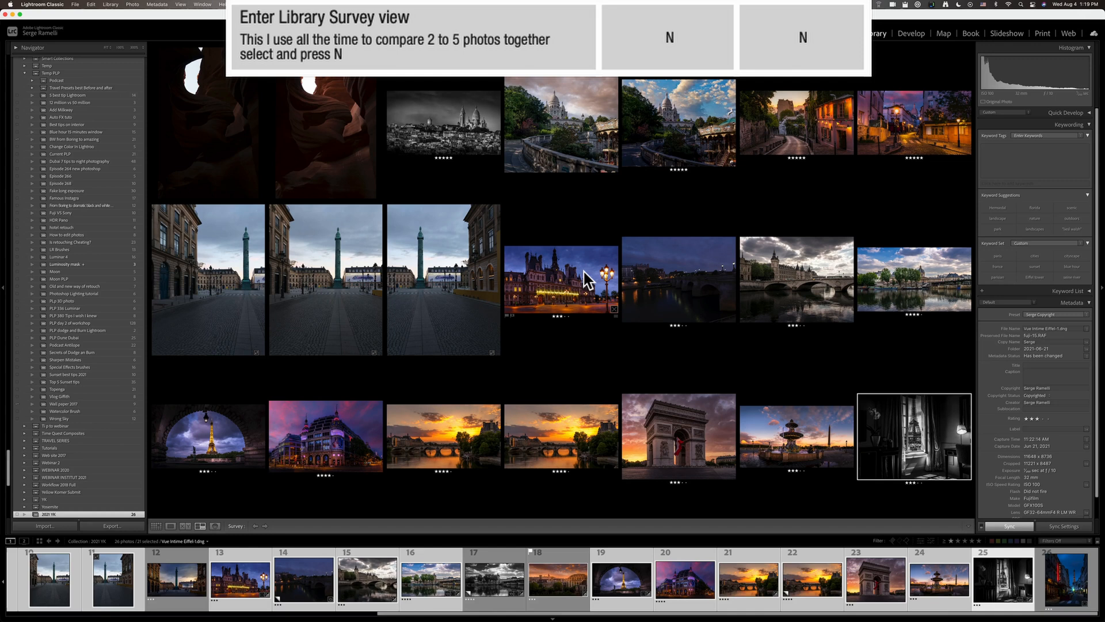
pyautogui.moveTo(705, 416)
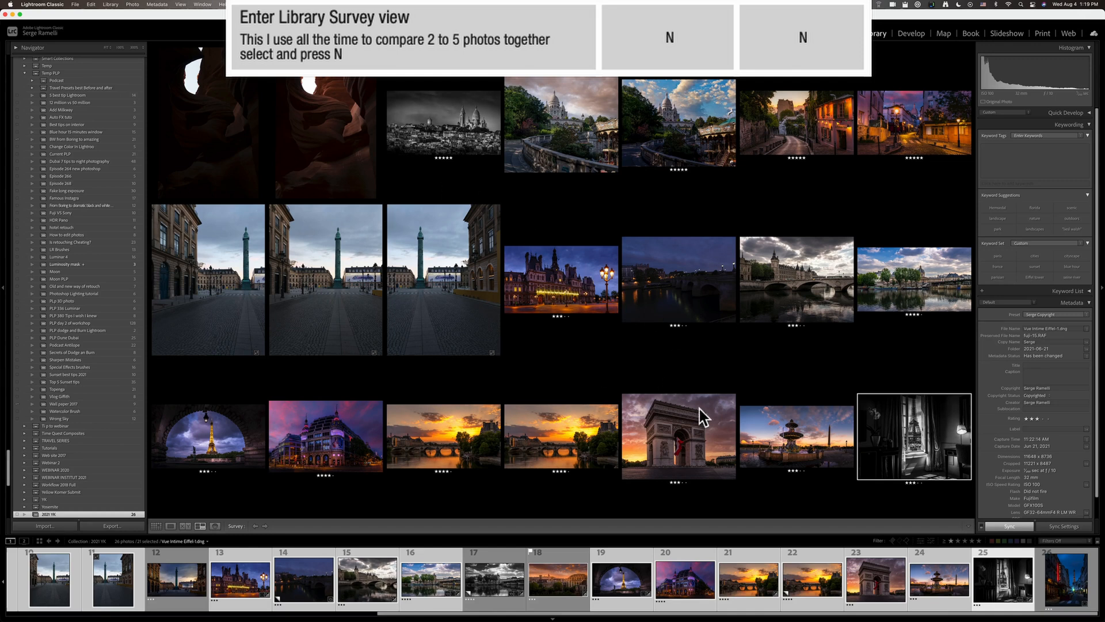
pyautogui.moveTo(558, 202)
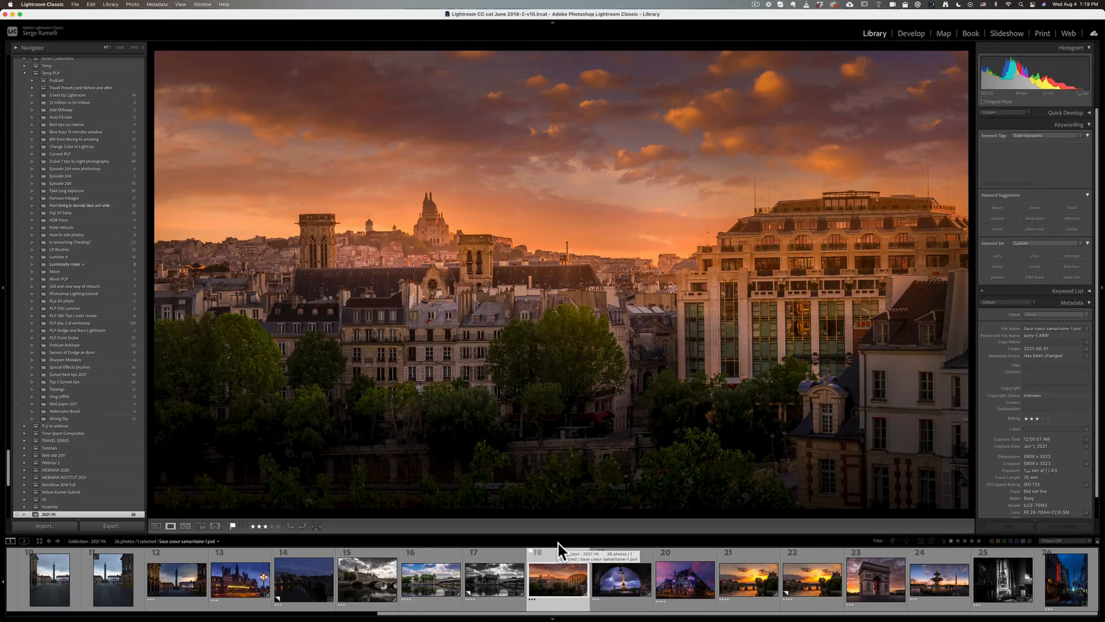
# Show and then hide the file name and capture info overlay on the Eiffel Tower arch photo
pyautogui.press('i')
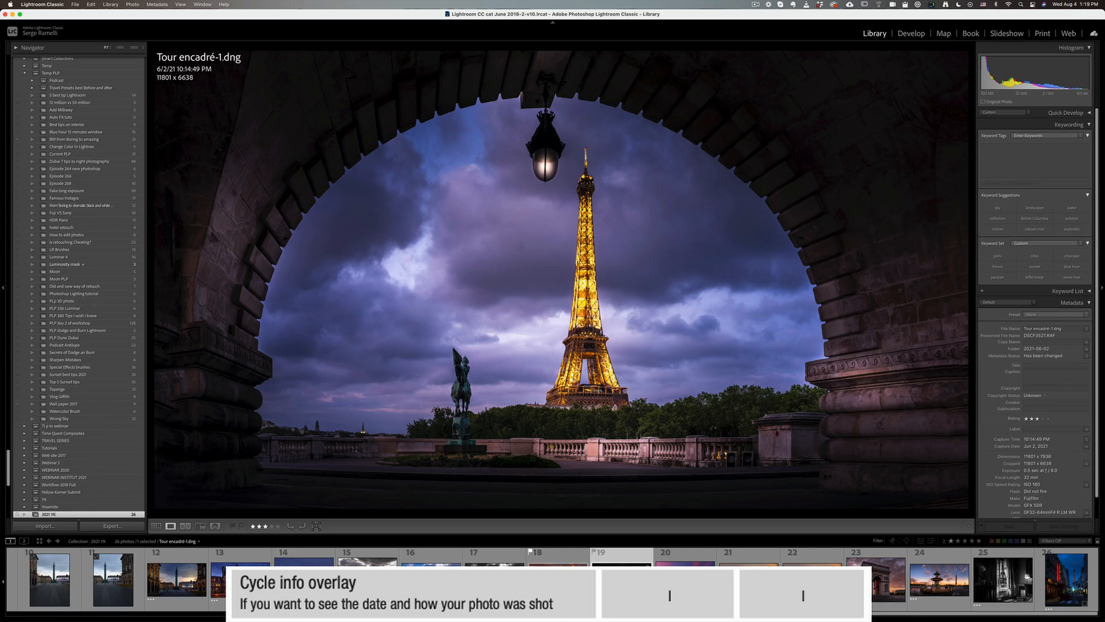
pyautogui.press('i')
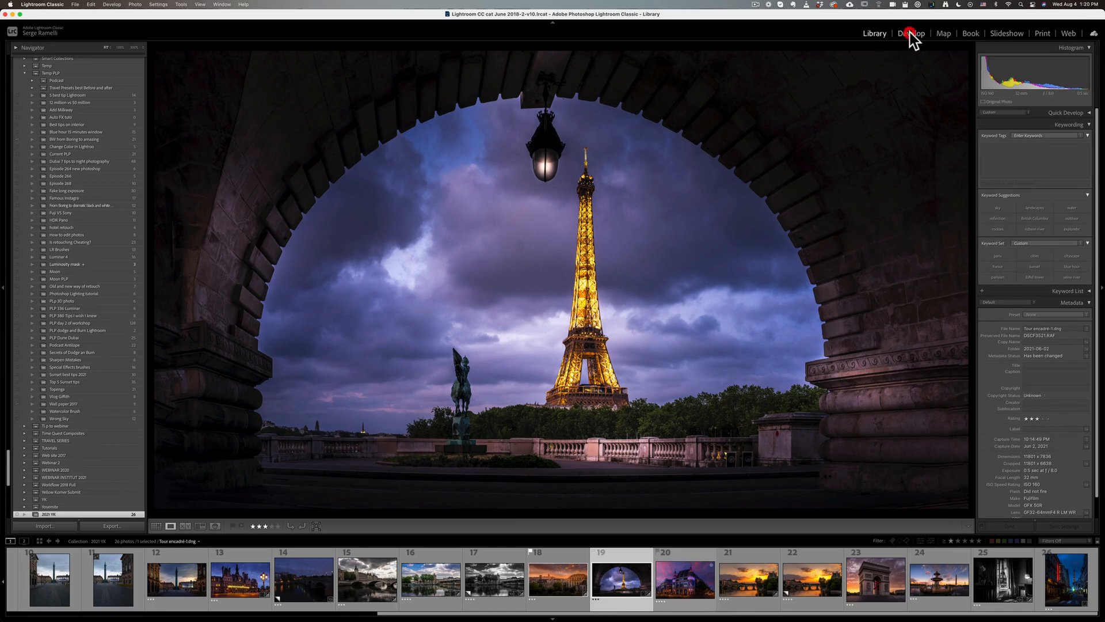
# Rename the Eiffel Tower arch photo with custom text 'EiffelTower', producing EiffelTower-1.dng
pyautogui.click(910, 33)
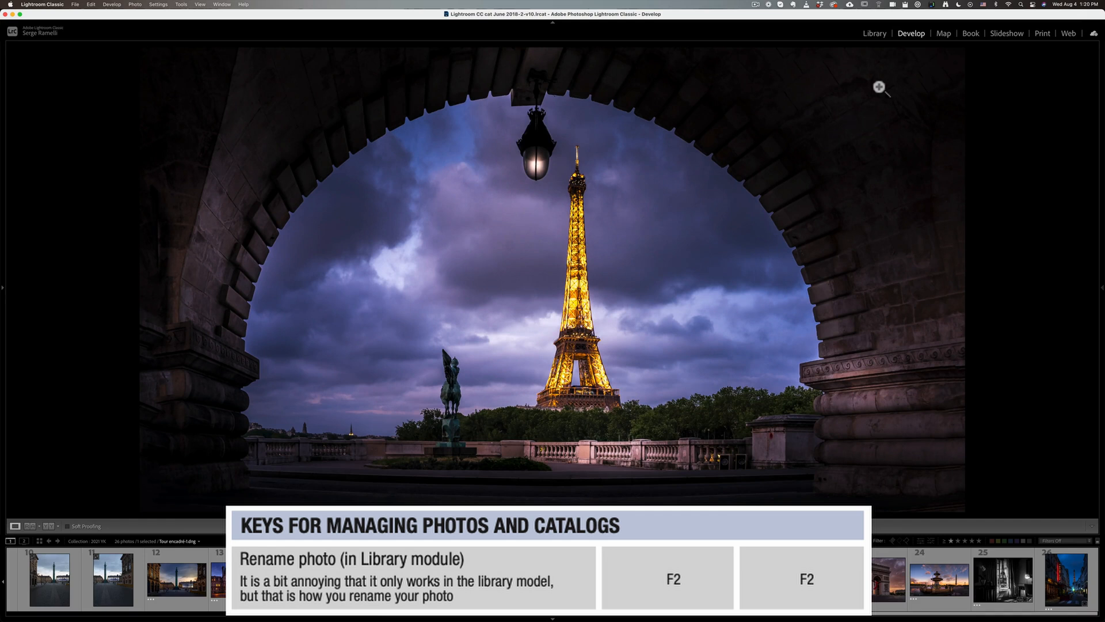
pyautogui.moveTo(877, 39)
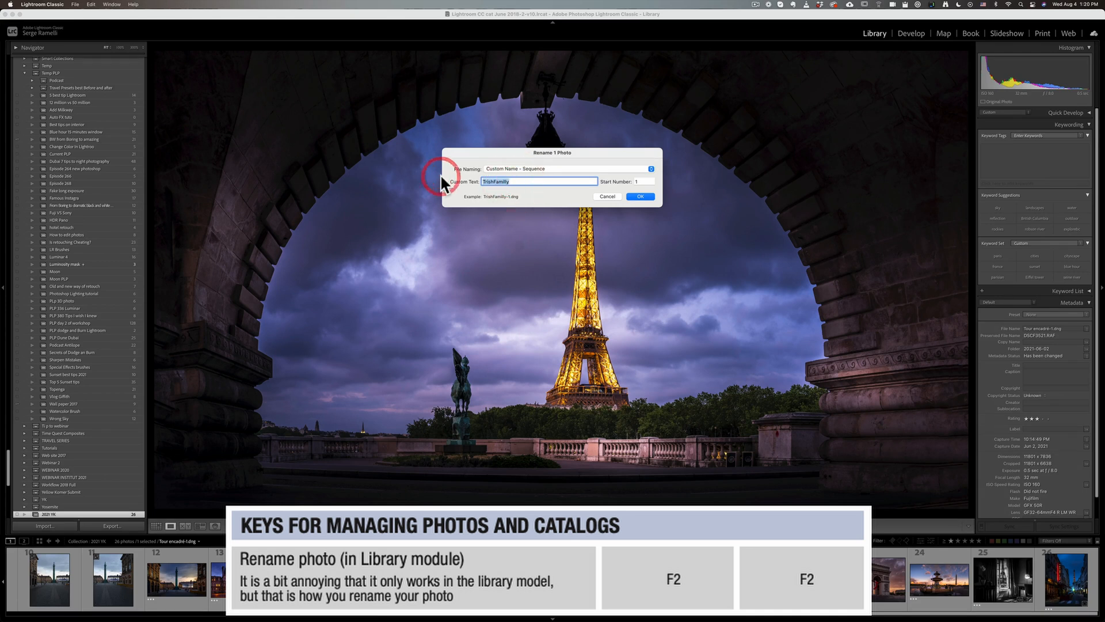
pyautogui.write('EiffelTower')
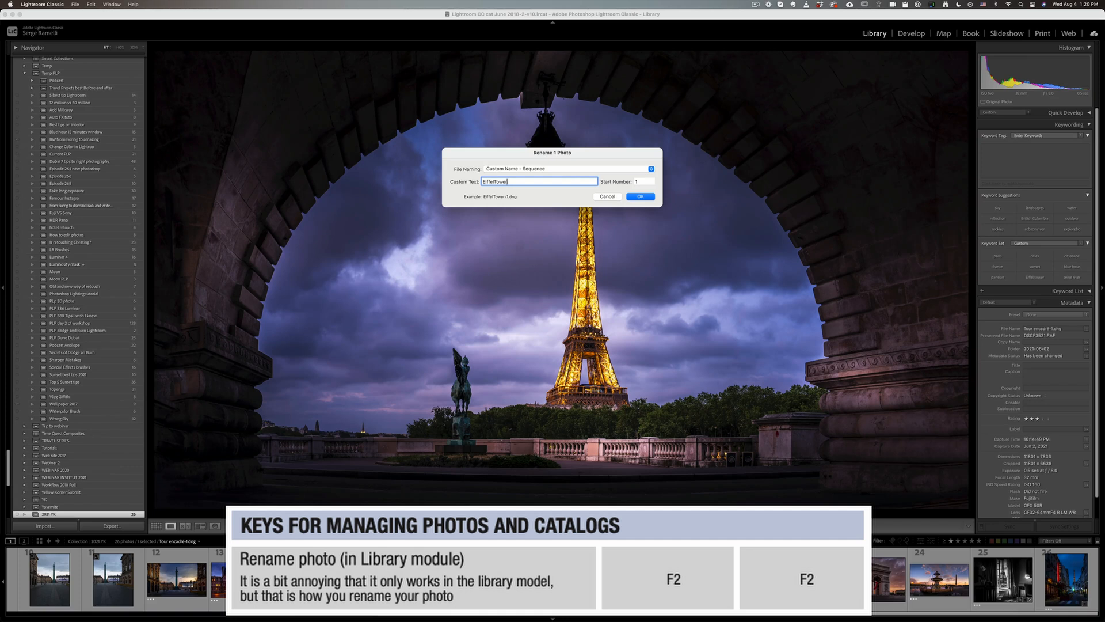
pyautogui.click(641, 195)
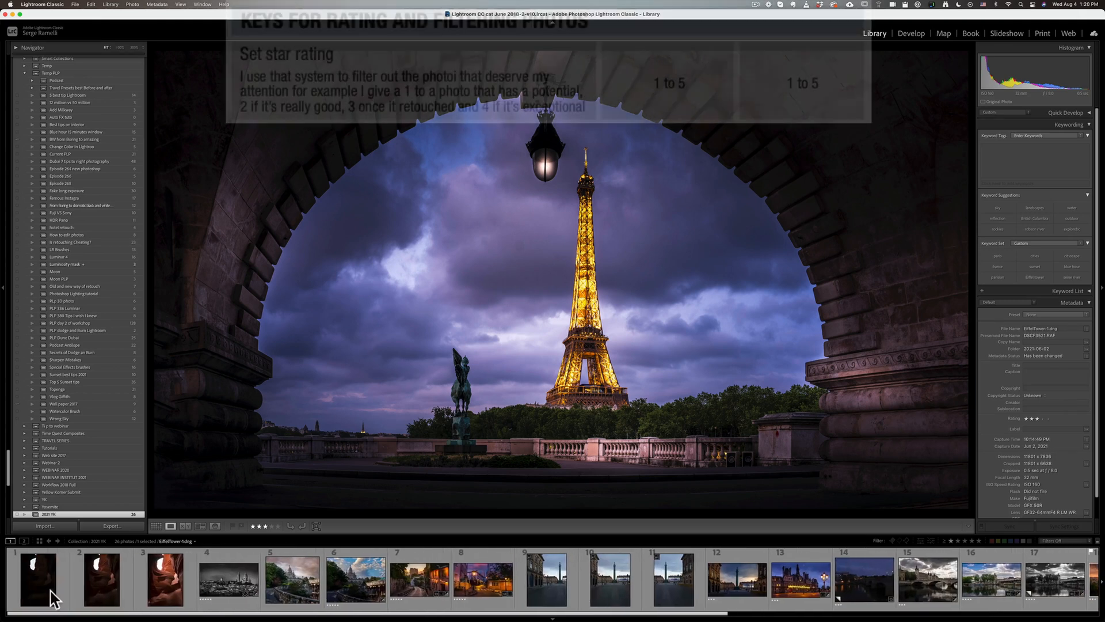
# Step through the canyon and carousel thumbnails, giving the second canyon photo one star
pyautogui.click(38, 580)
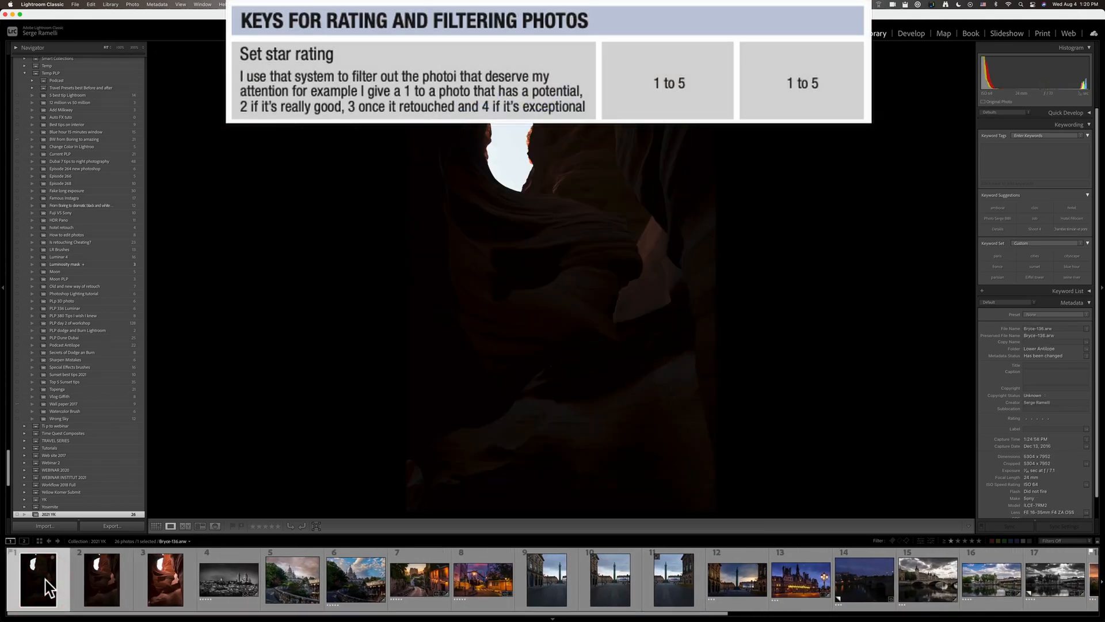
pyautogui.moveTo(50, 588)
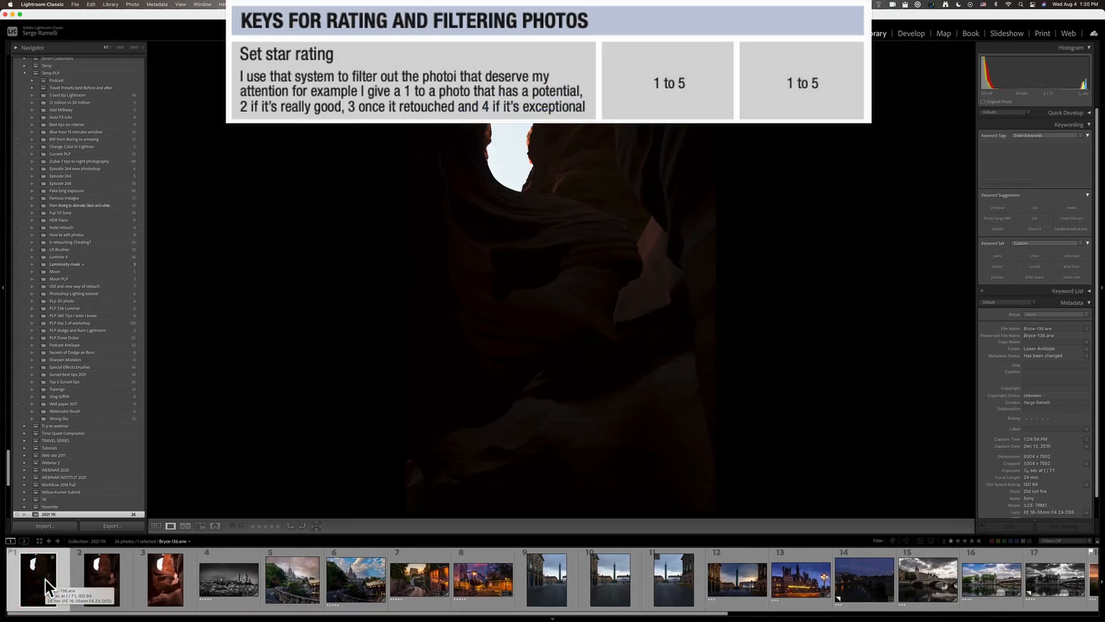
pyautogui.click(101, 580)
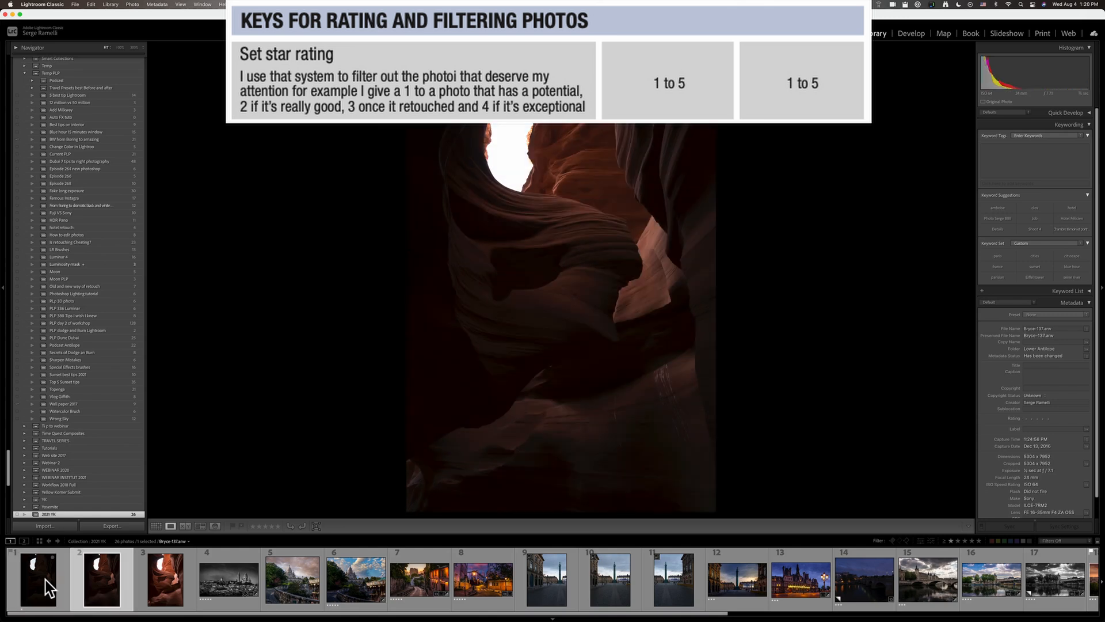
pyautogui.press('1')
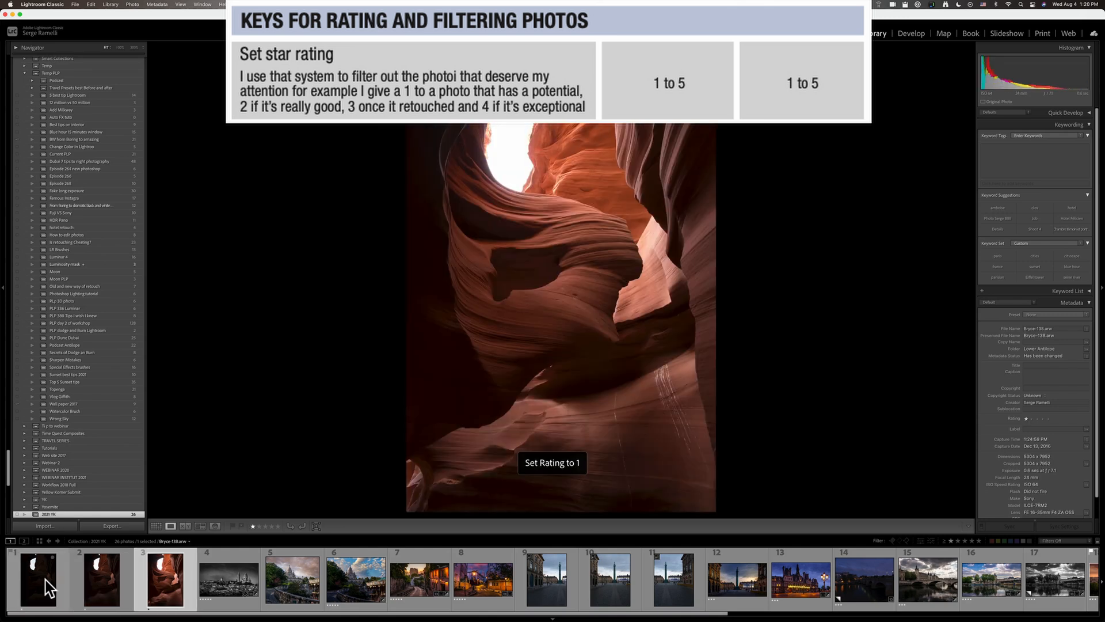
pyautogui.click(228, 578)
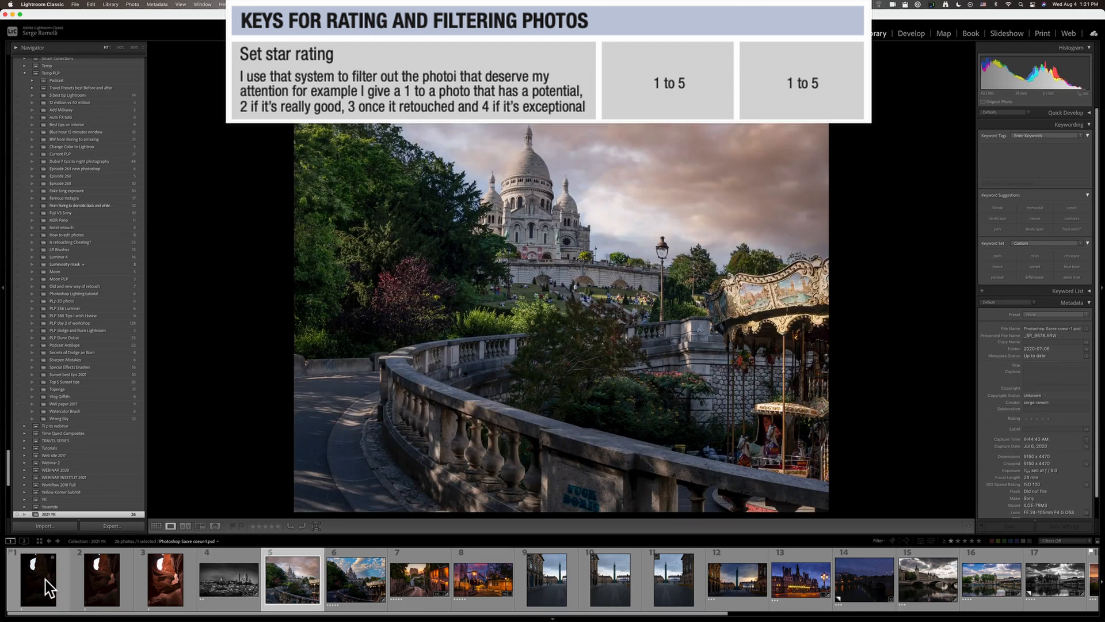
pyautogui.click(355, 579)
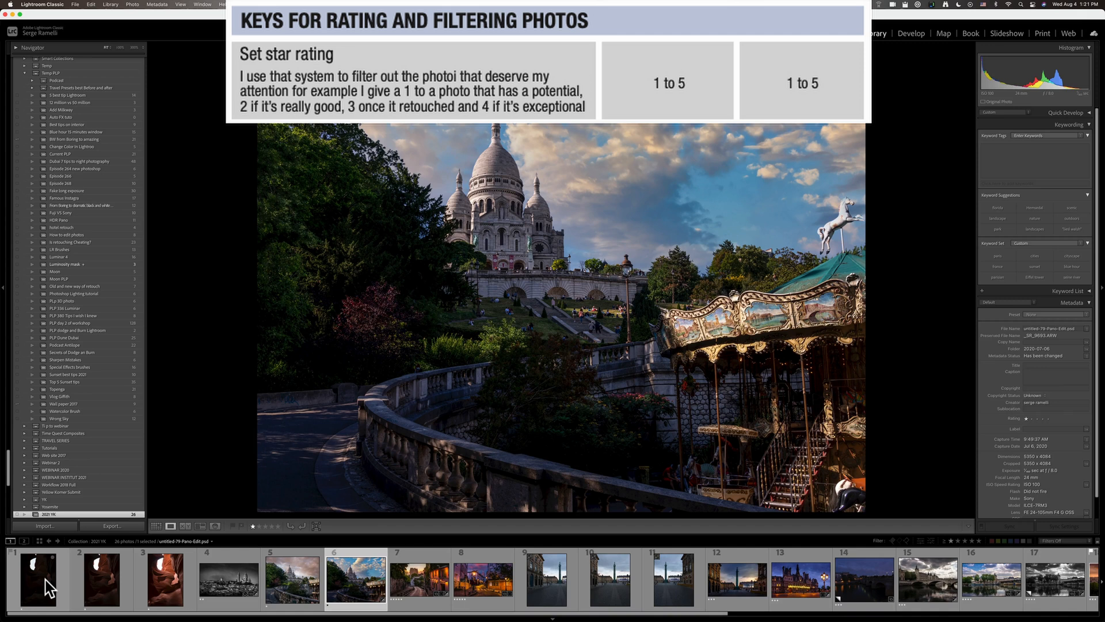
pyautogui.moveTo(989, 556)
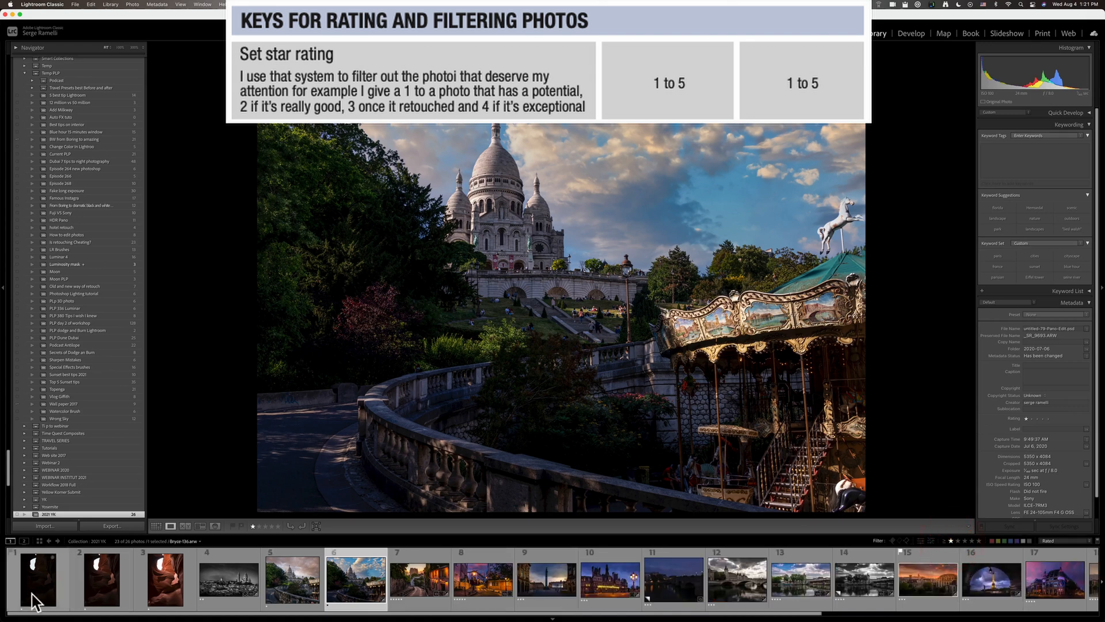
# Rate the Sacré-Cœur skyline, La Maison Rose and Le Consulat photos, filtering to two-plus stars
pyautogui.click(992, 581)
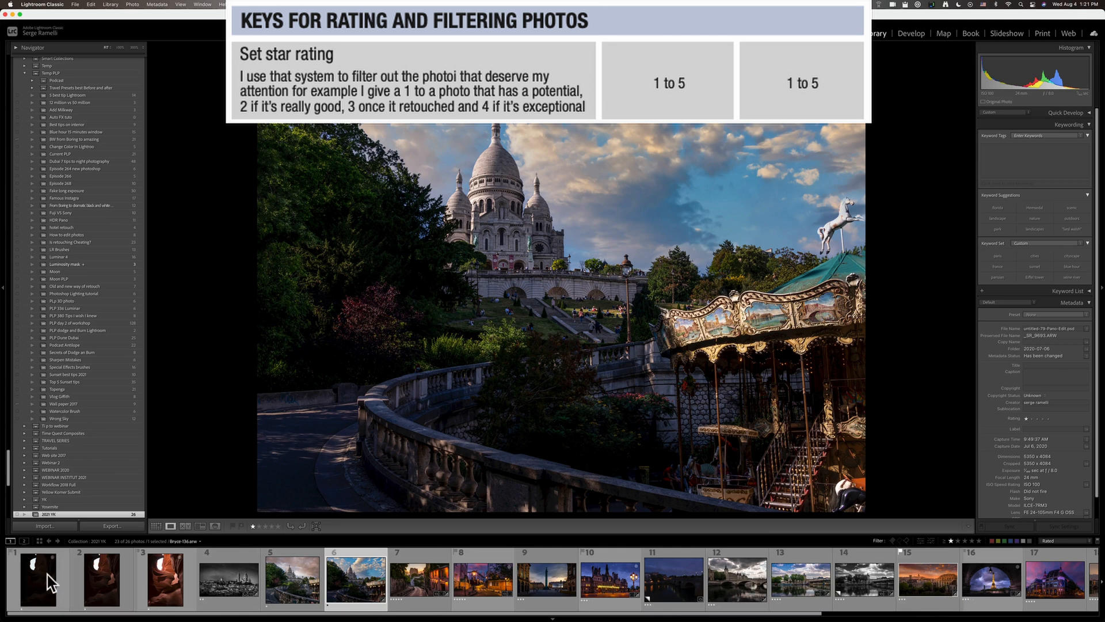
pyautogui.click(165, 578)
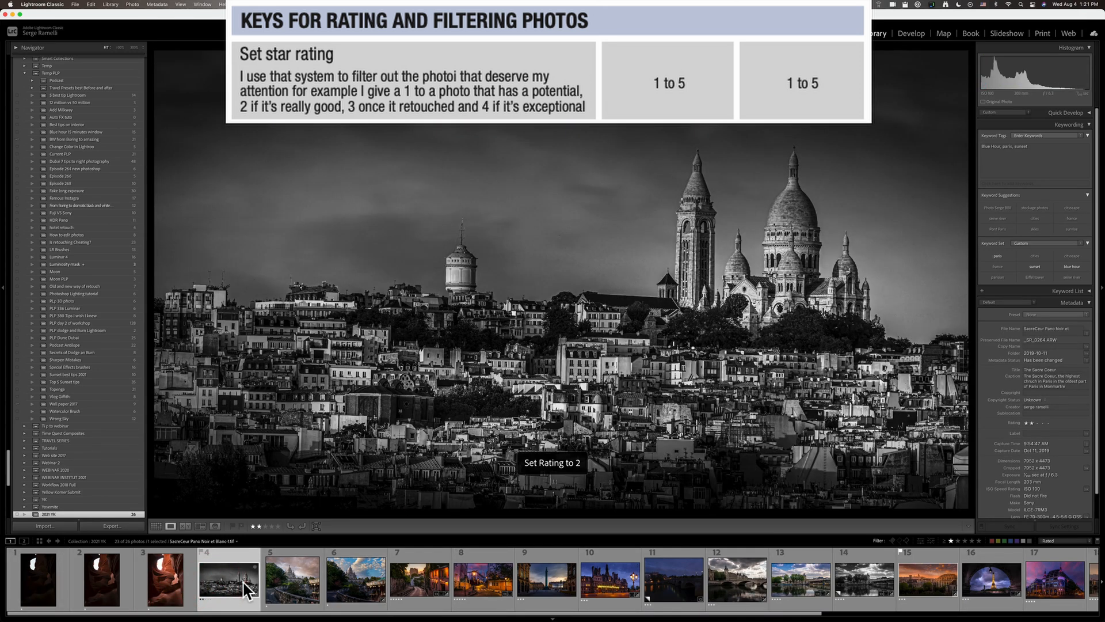
pyautogui.click(419, 578)
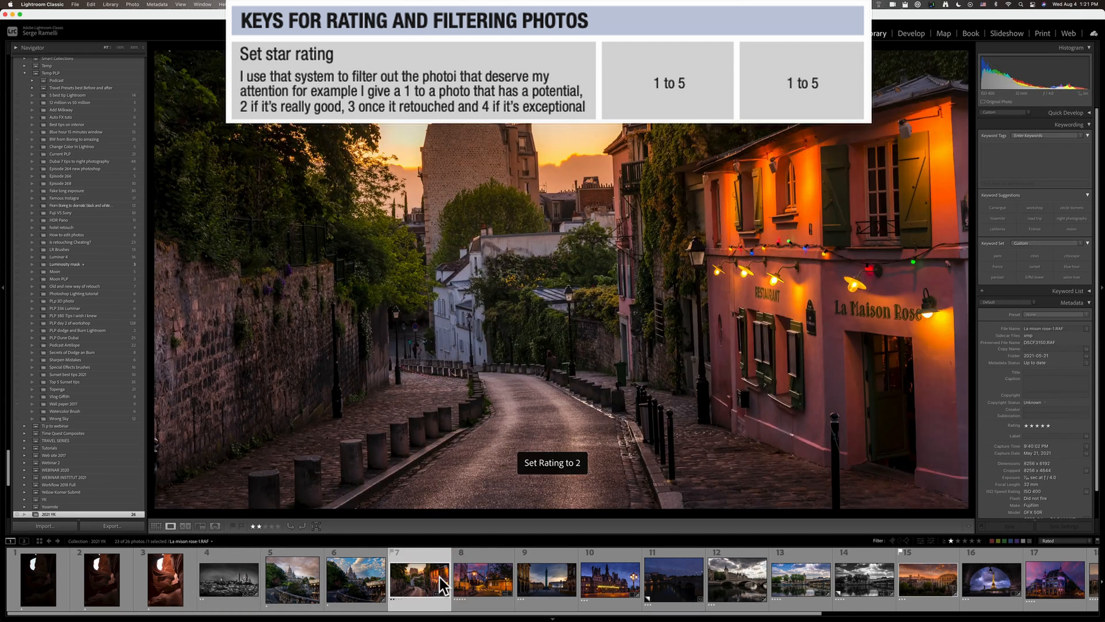
pyautogui.click(483, 579)
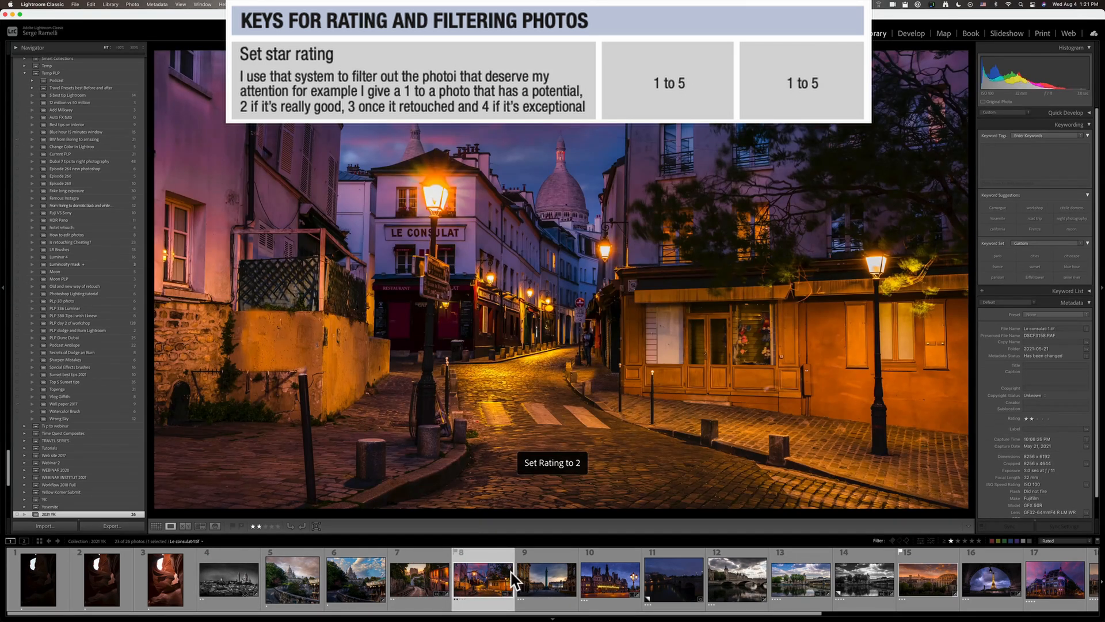
pyautogui.click(606, 578)
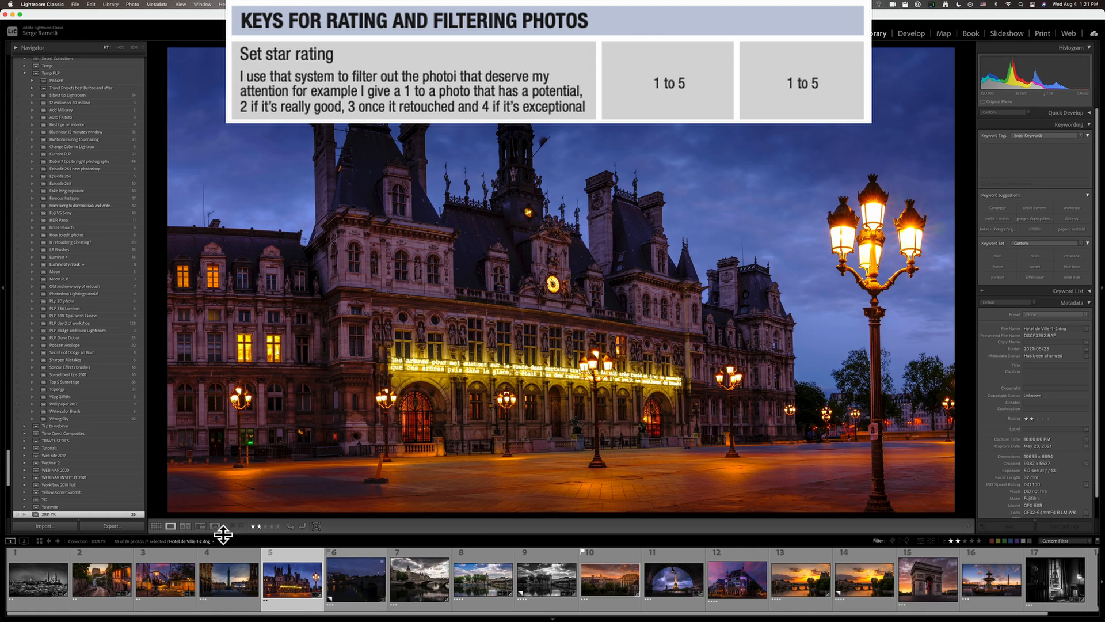
pyautogui.moveTo(227, 540)
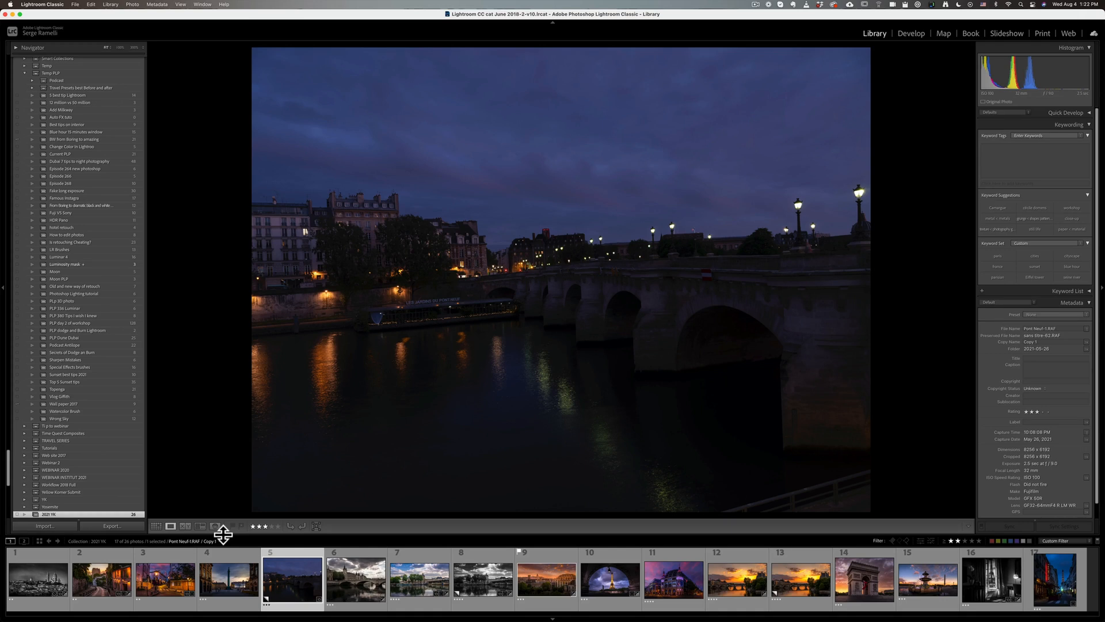
# Double-click the Vue Intime Eiffel window thumbnail to view it in Develop
pyautogui.doubleClick(992, 579)
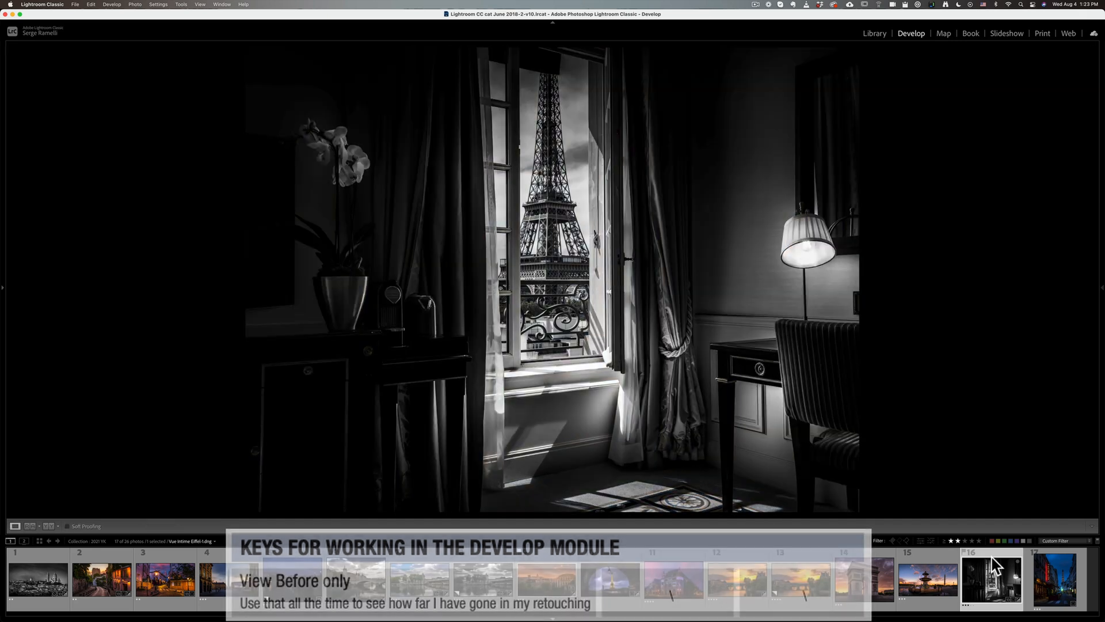
# Set the Filmstrip filter to No Filter and select the first slot canyon photo
pyautogui.click(737, 579)
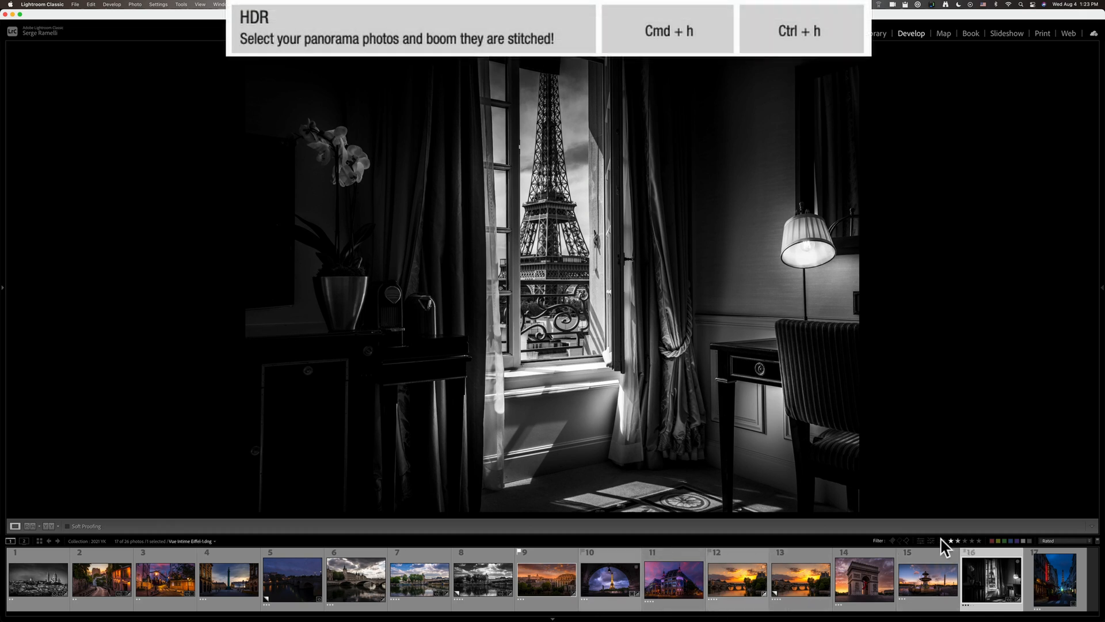
pyautogui.click(951, 541)
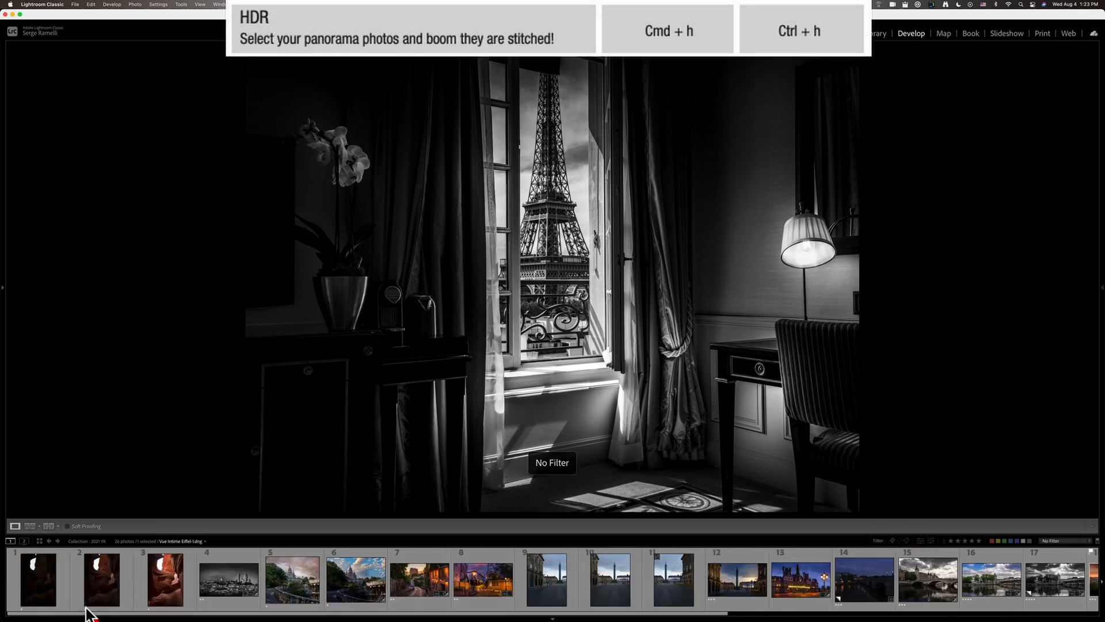
pyautogui.click(101, 579)
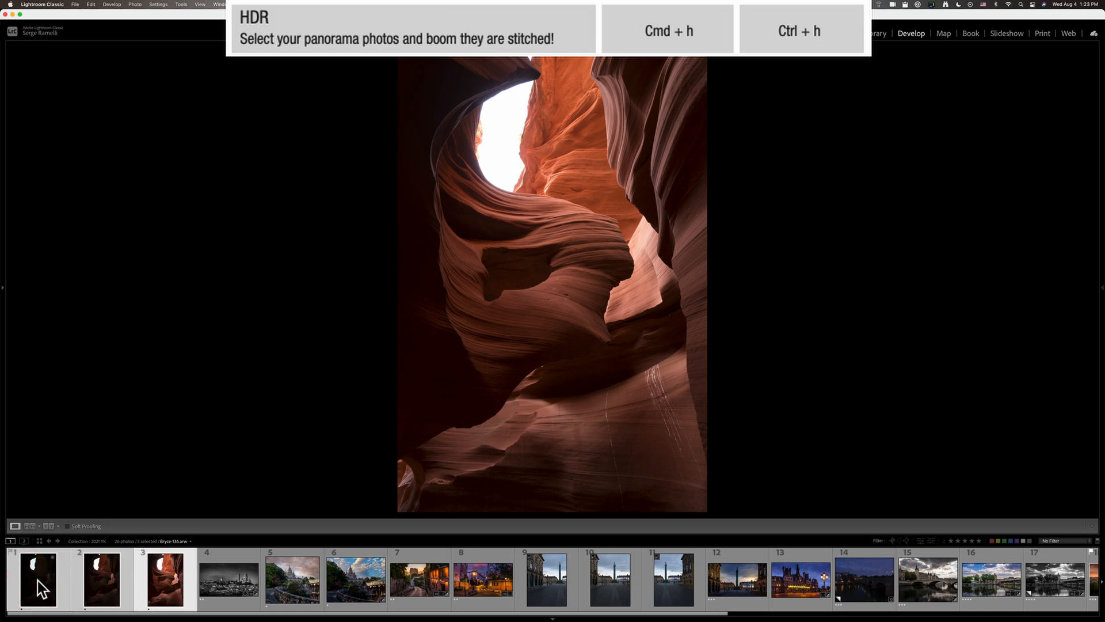
pyautogui.moveTo(38, 583)
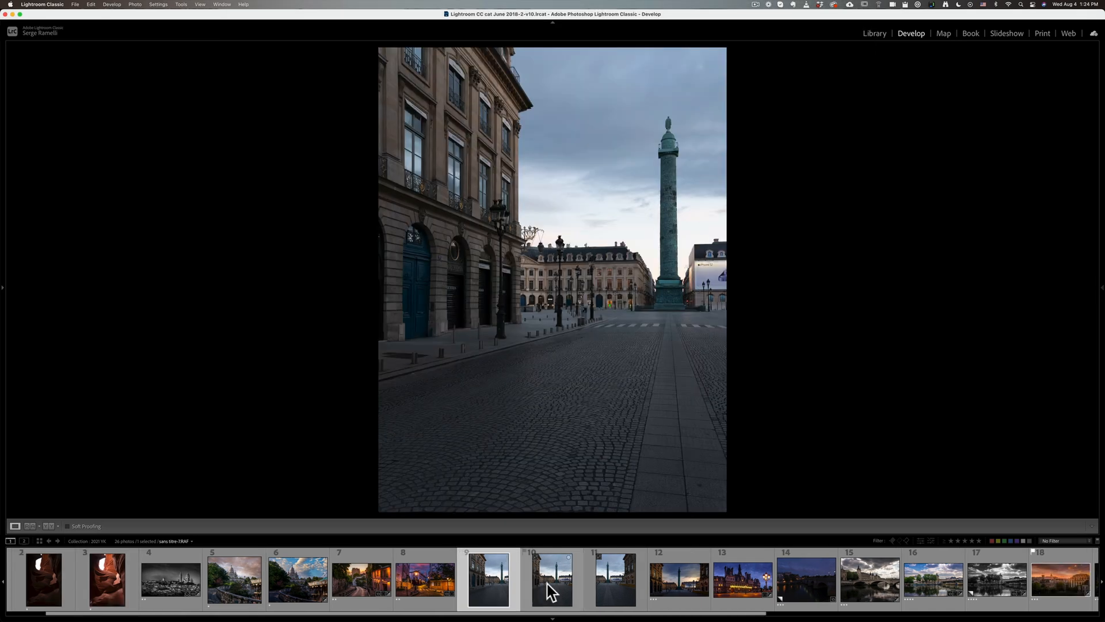
# Select one Place Vendôme column shot, then Shift-click to select all three
pyautogui.click(615, 578)
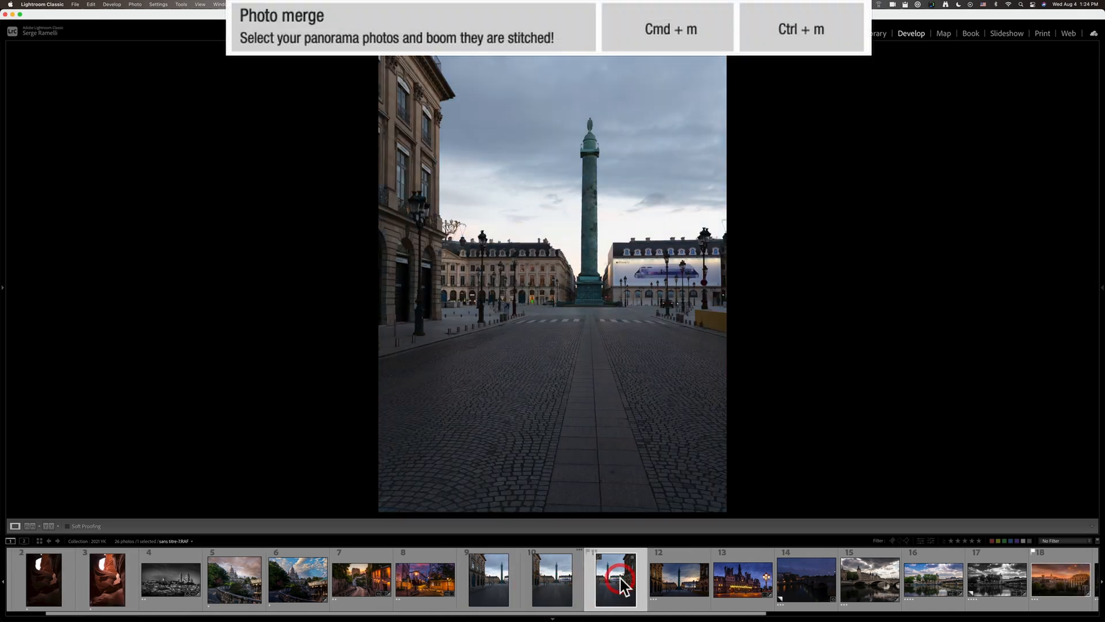
pyautogui.click(488, 578)
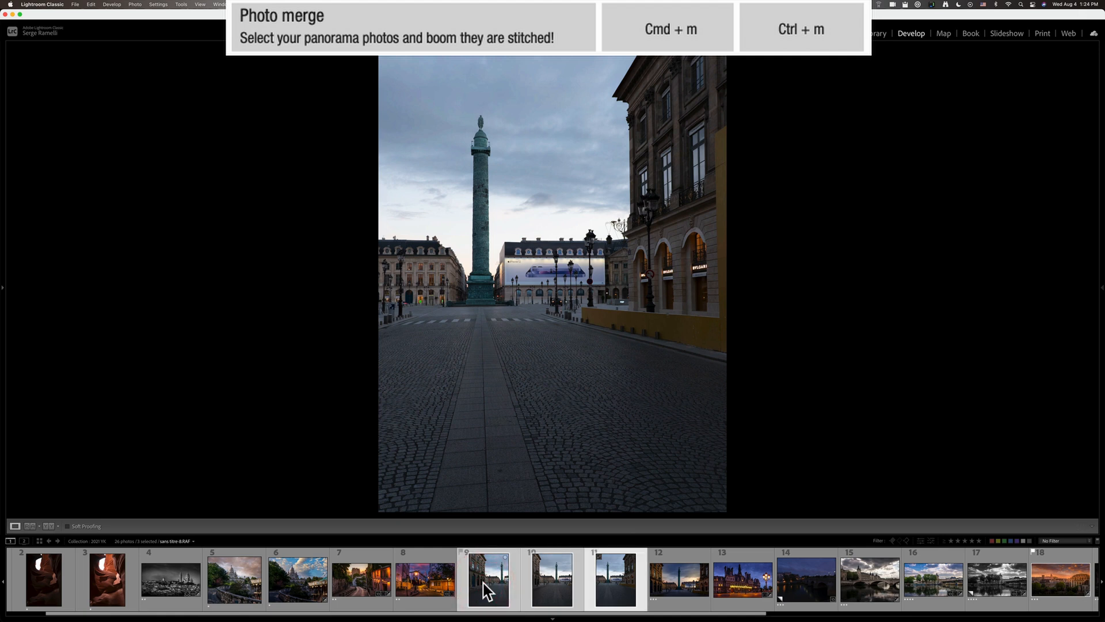